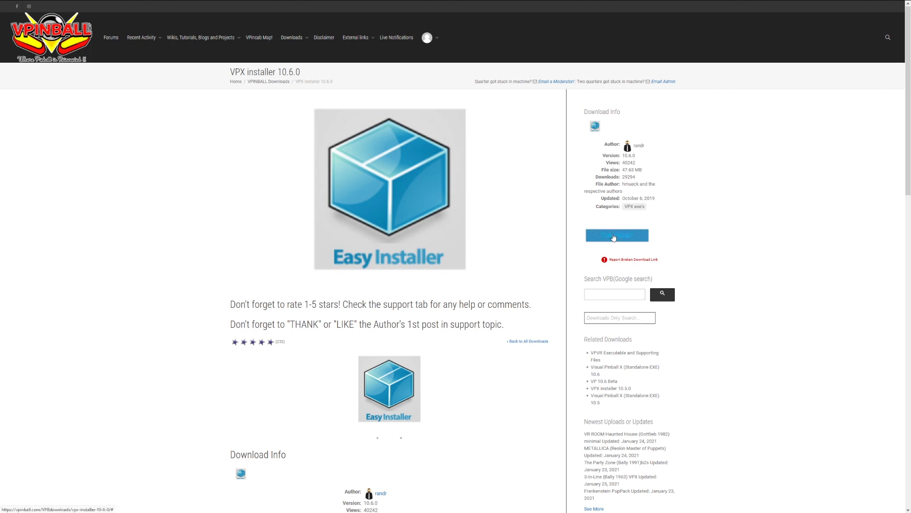
# Step: Save the VPX 10.6.0 installer and SAMBuild_r5270.zip into the VR Pinball folder
pyautogui.click(618, 234)
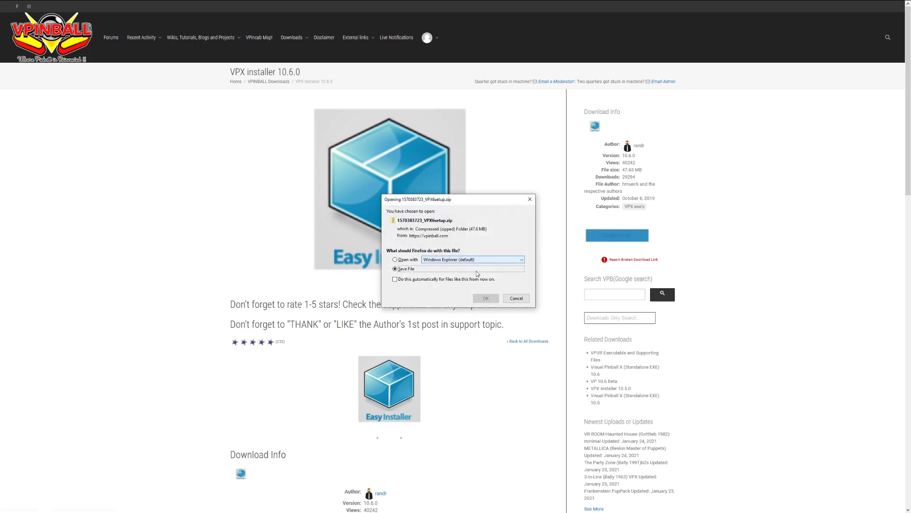
pyautogui.click(485, 297)
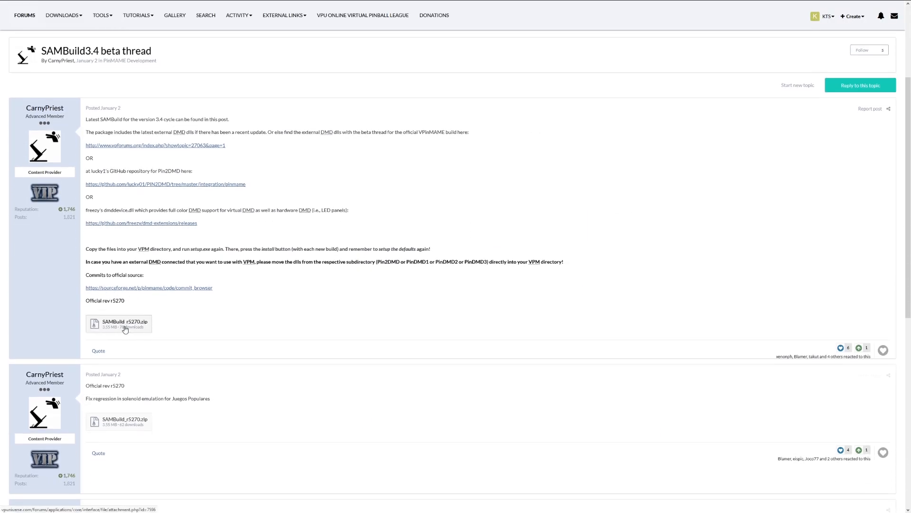
pyautogui.click(124, 323)
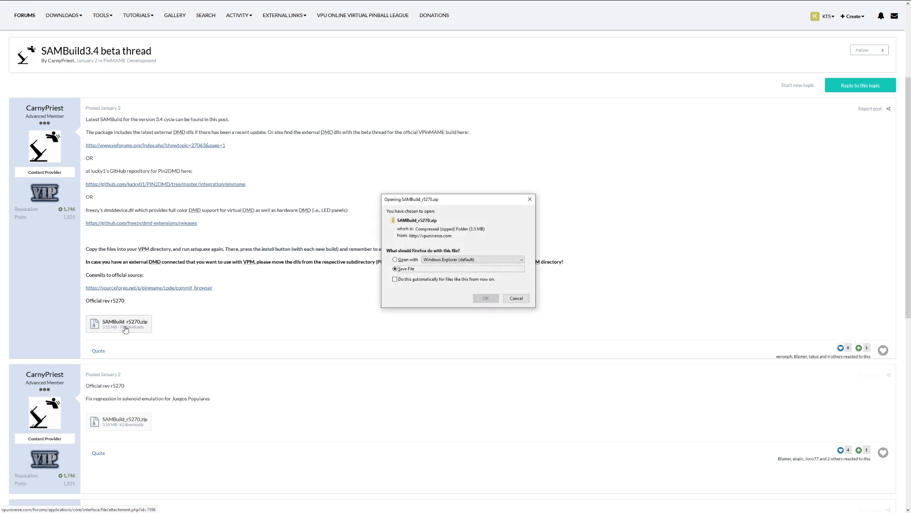
pyautogui.click(485, 298)
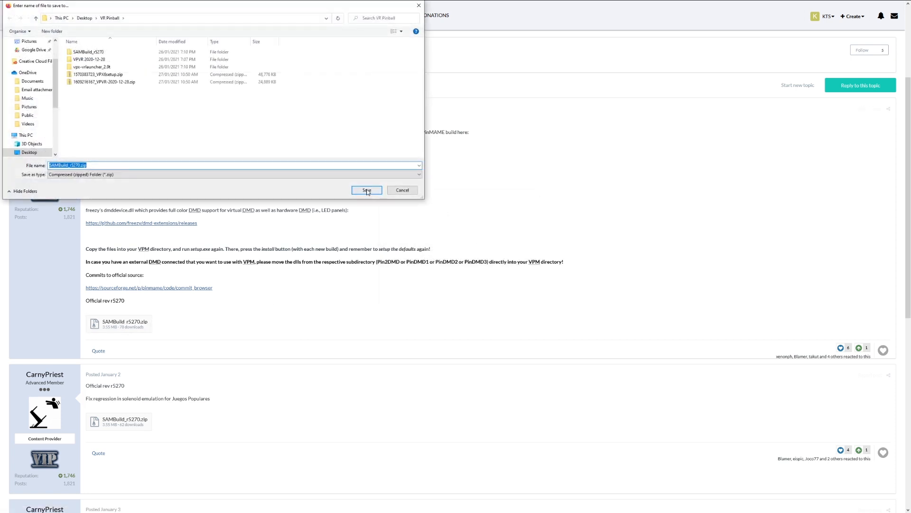
pyautogui.click(366, 190)
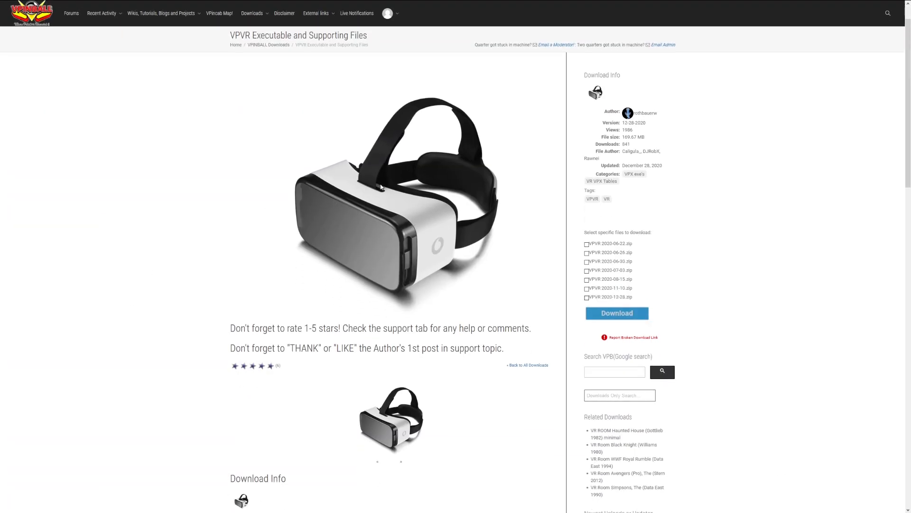
# Step: Save VPVR-2020-12-28.zip into VR Pinball and download VR launcher version 2.9t
pyautogui.click(586, 297)
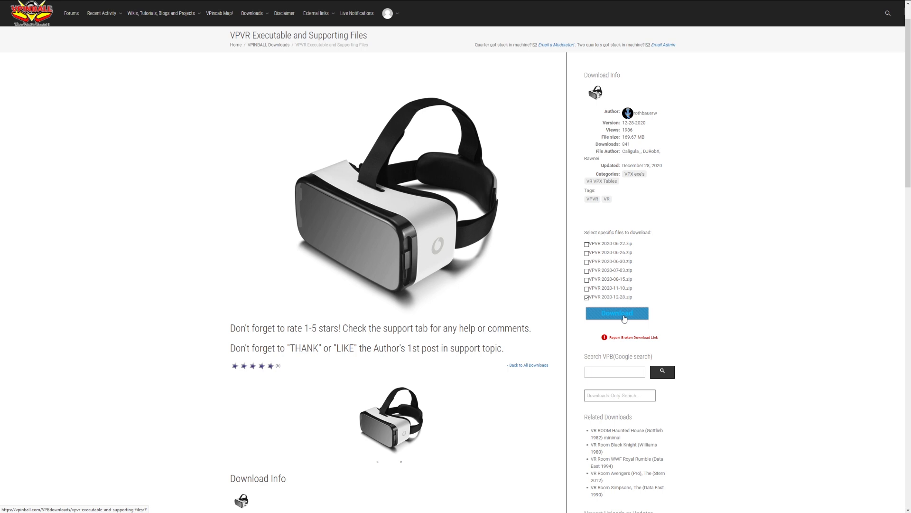
pyautogui.click(618, 313)
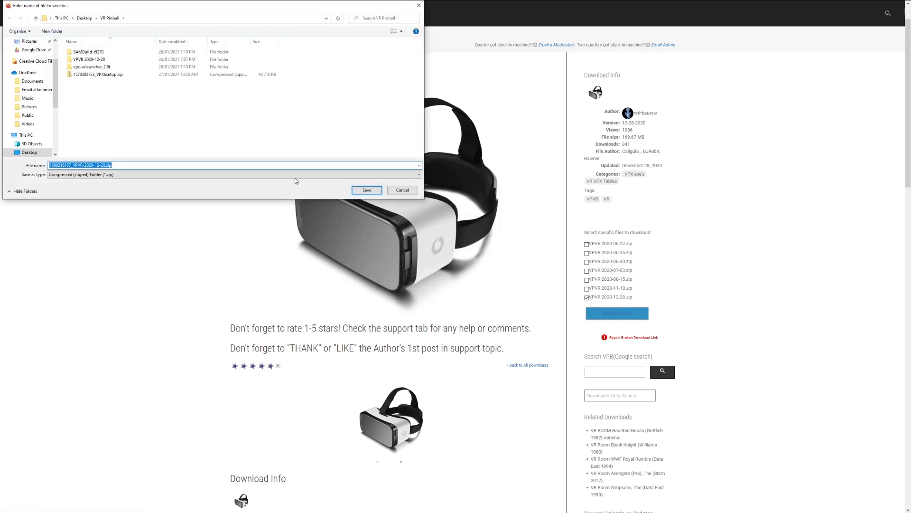
pyautogui.click(367, 190)
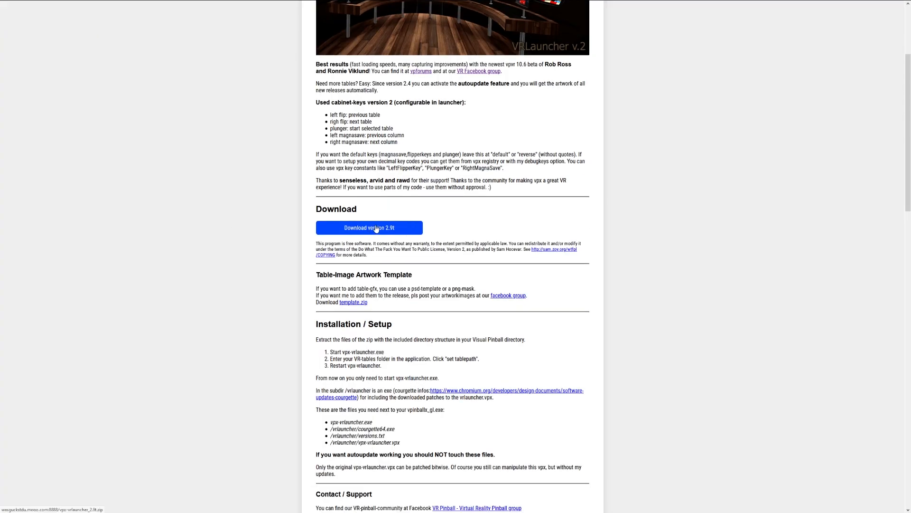
pyautogui.click(370, 227)
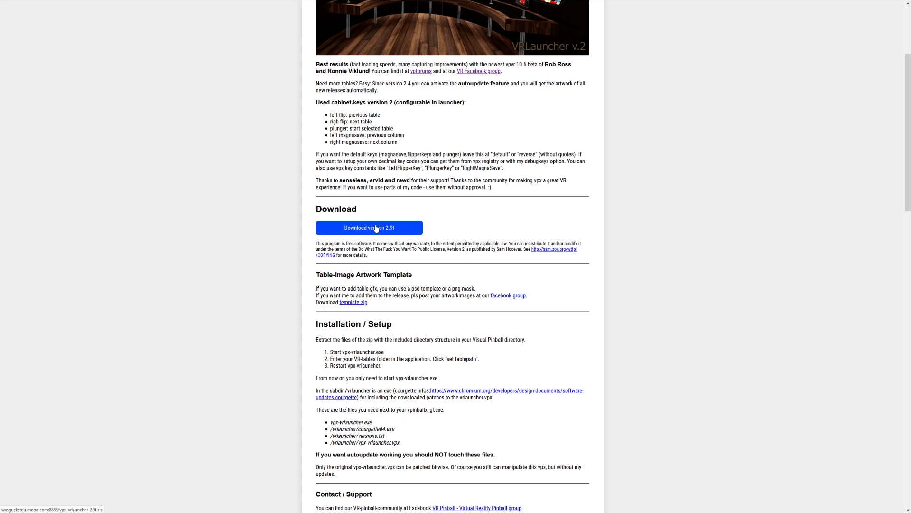
pyautogui.click(368, 227)
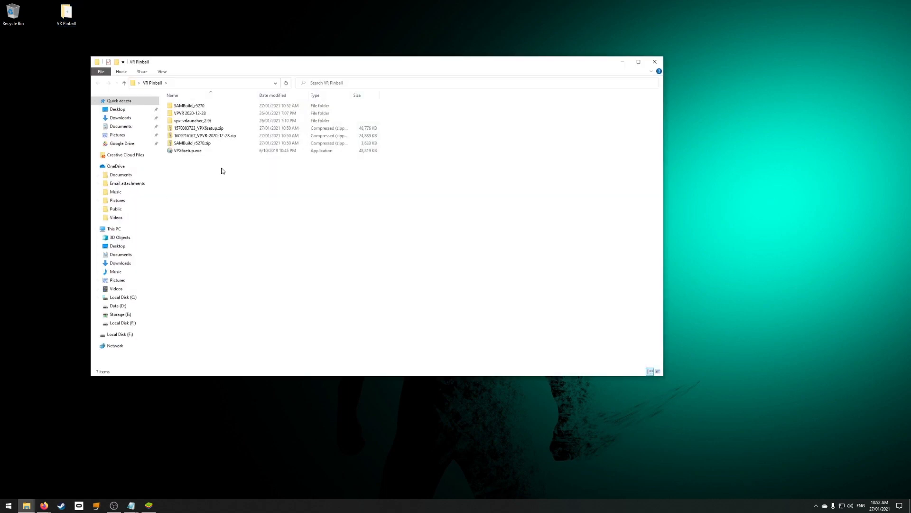
pyautogui.moveTo(227, 171)
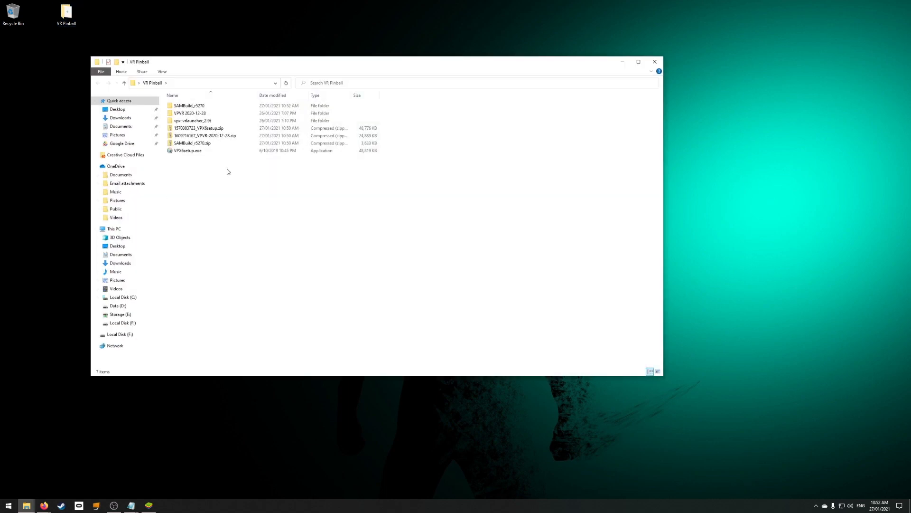
pyautogui.moveTo(187, 151)
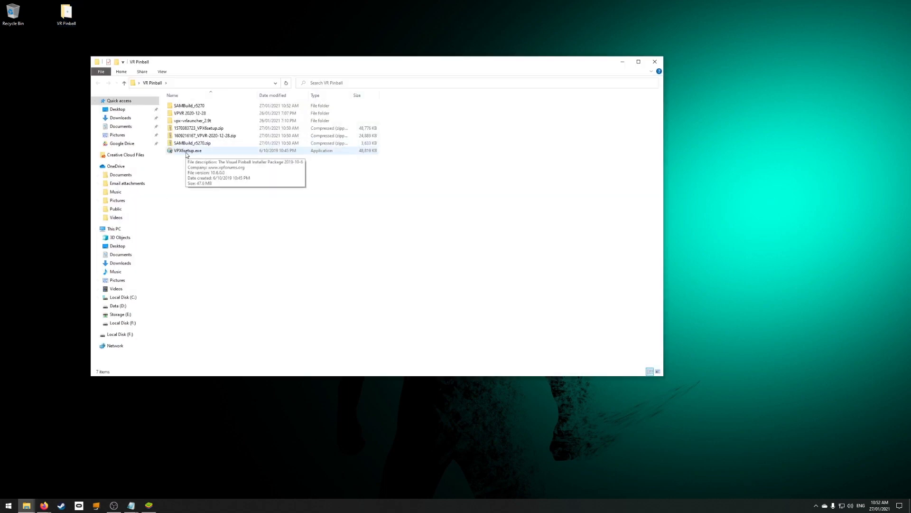
# Step: Run VPXsetup.exe with DMDext support and complete DirectX setup without the Bing Bar
pyautogui.doubleClick(187, 151)
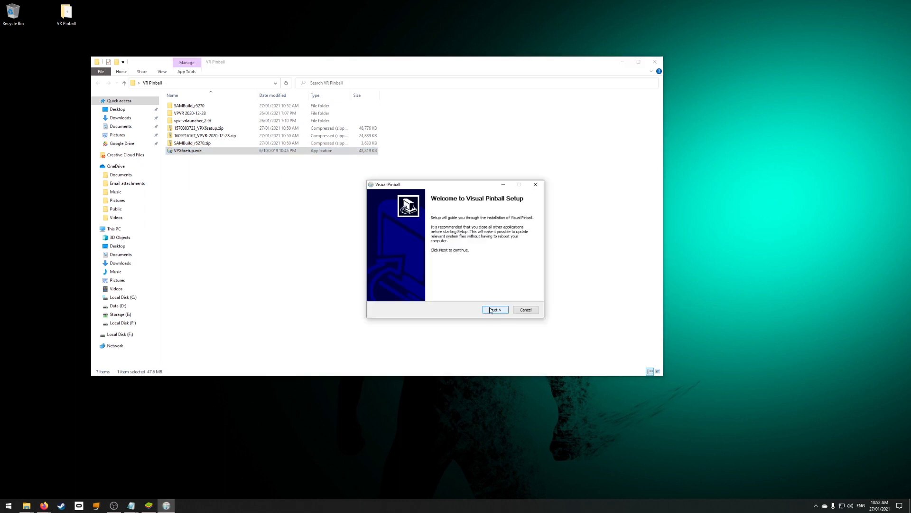
pyautogui.click(494, 309)
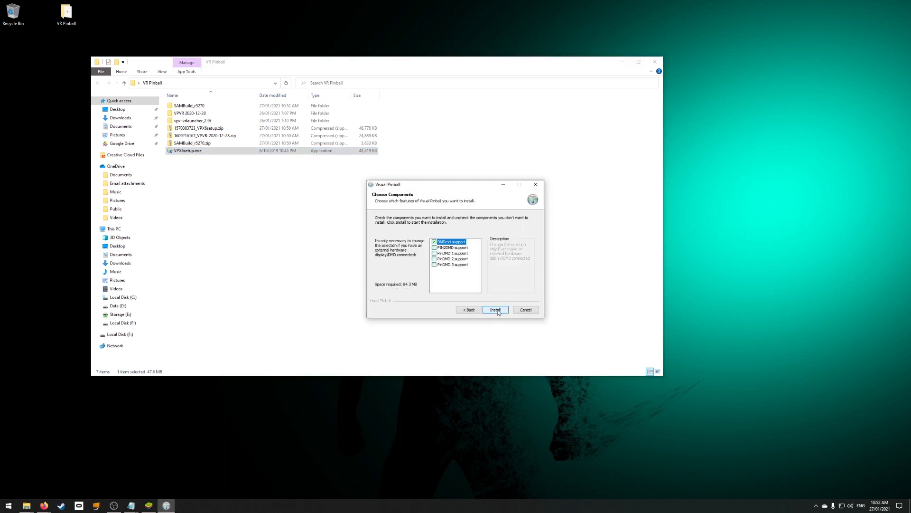
pyautogui.click(495, 309)
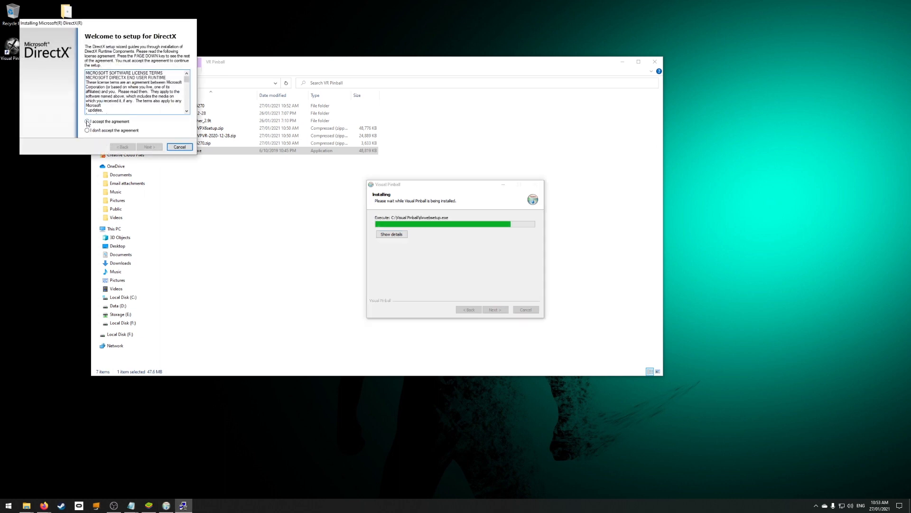
pyautogui.click(88, 121)
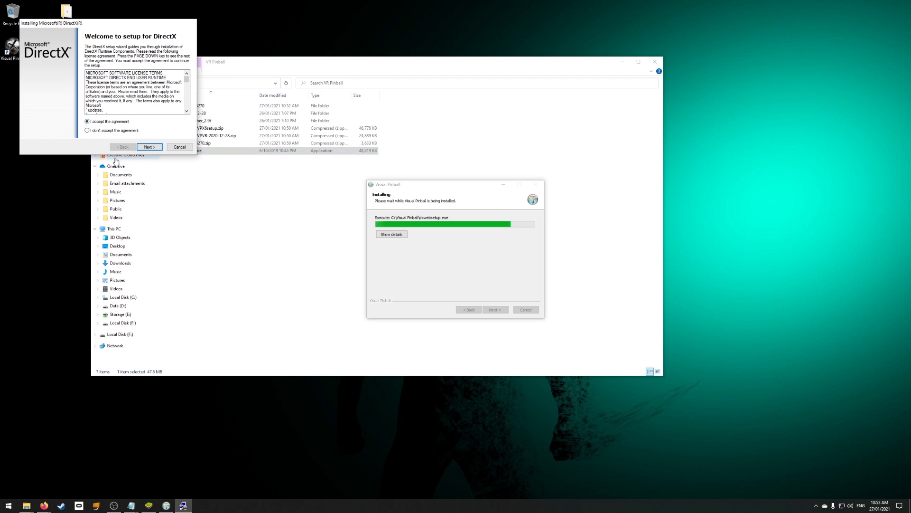
pyautogui.click(149, 147)
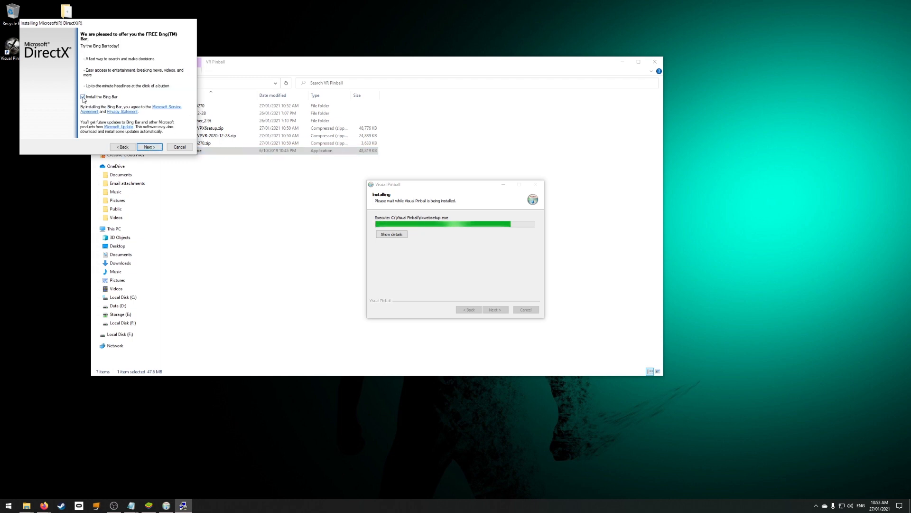
pyautogui.click(149, 146)
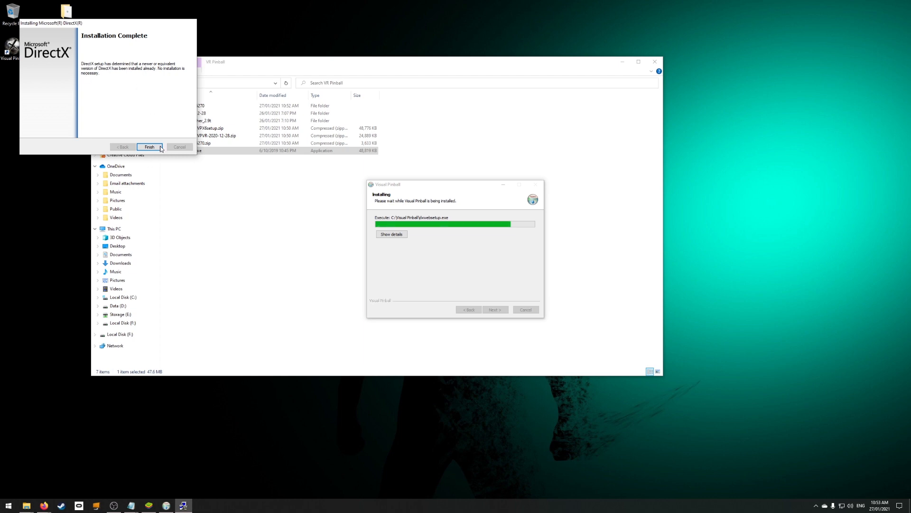
pyautogui.click(150, 146)
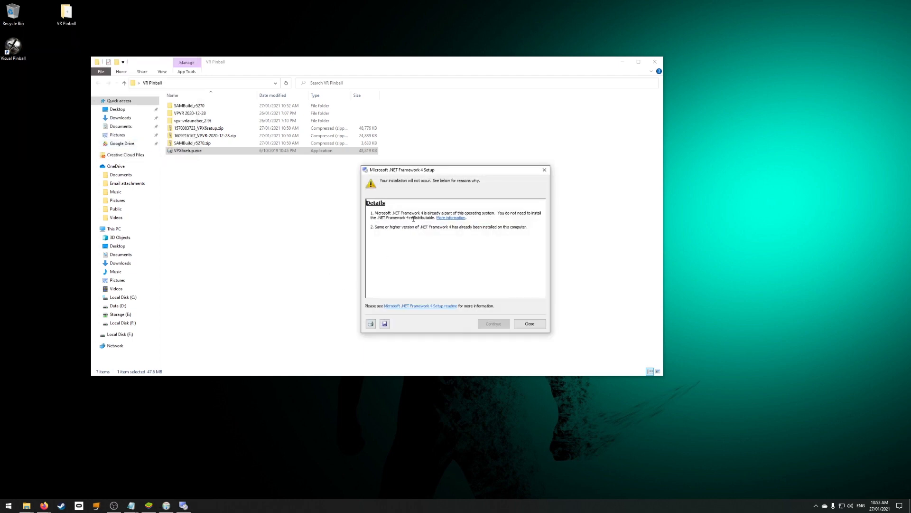
# Step: Dismiss the .NET notice and register the B2S backglass server for a second monitor
pyautogui.click(529, 323)
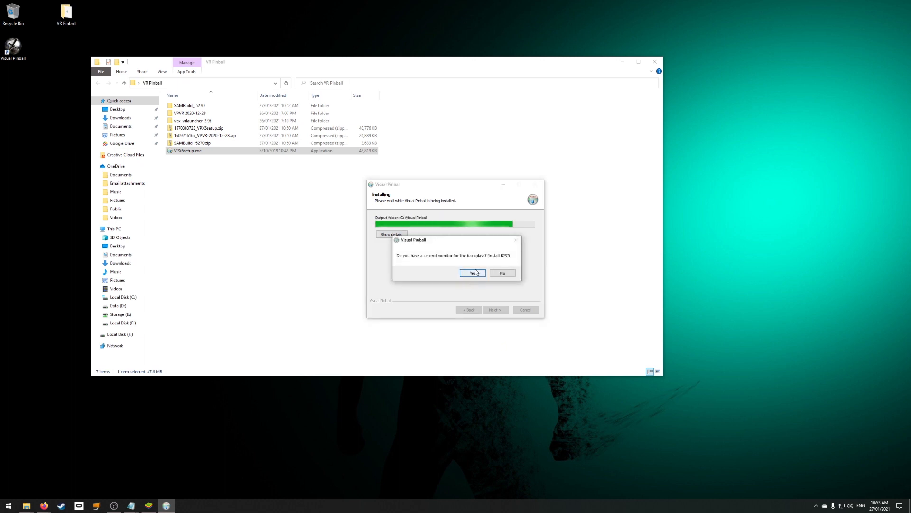
pyautogui.click(472, 272)
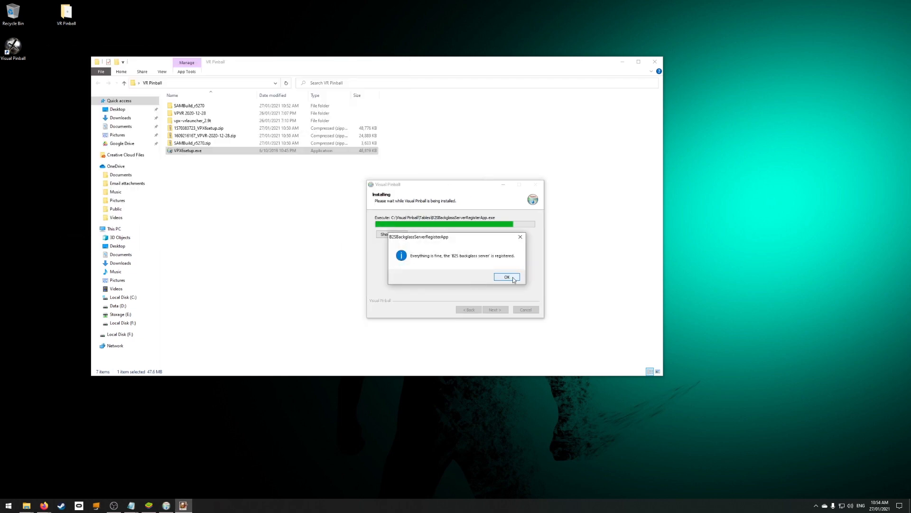
pyautogui.click(505, 276)
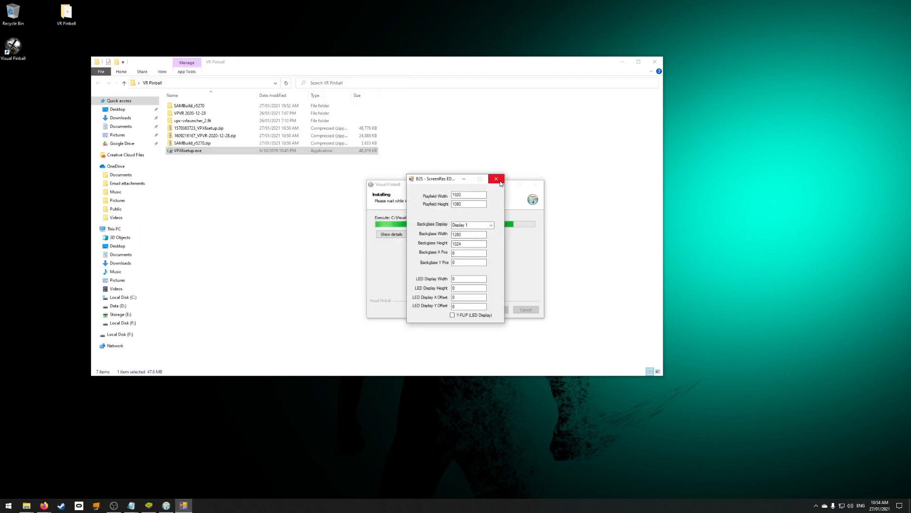
pyautogui.click(496, 179)
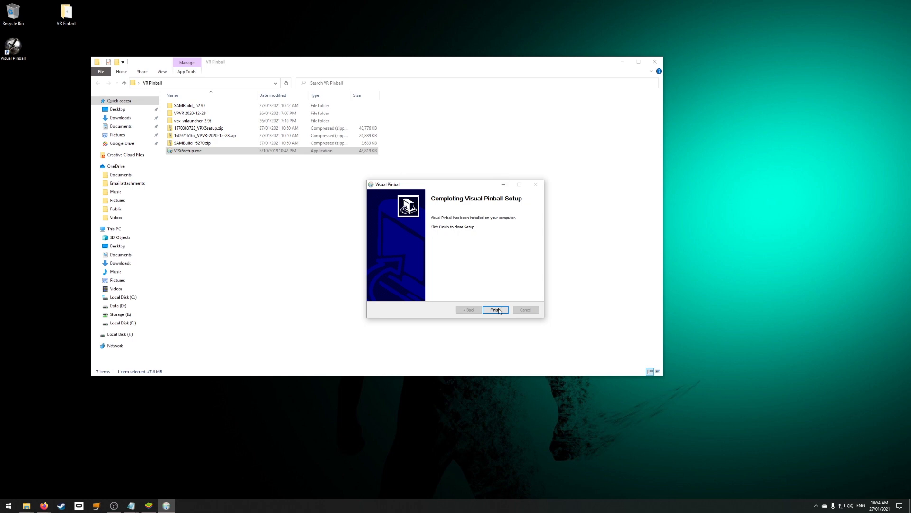
# Step: Copy all SAMBuild_r5270 files into C:\Visual Pinball\VPinMAME, replacing existing files
pyautogui.click(495, 310)
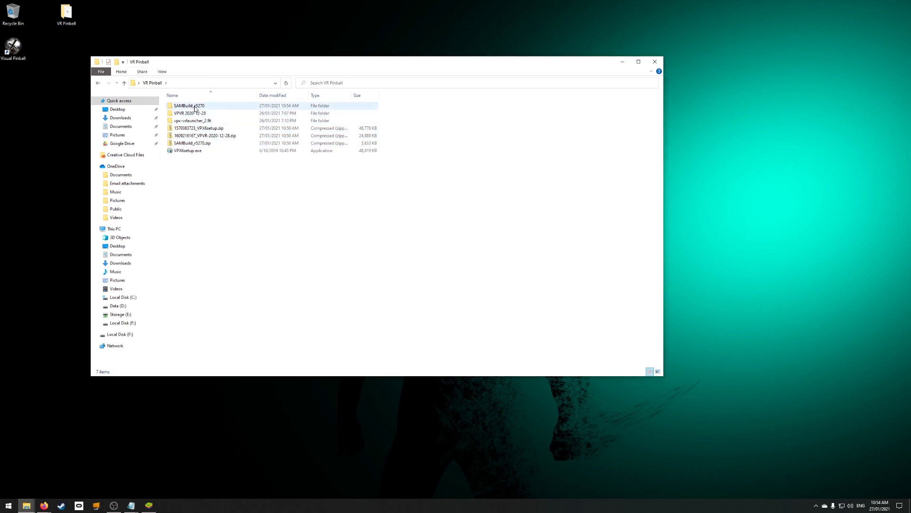
pyautogui.moveTo(192, 113)
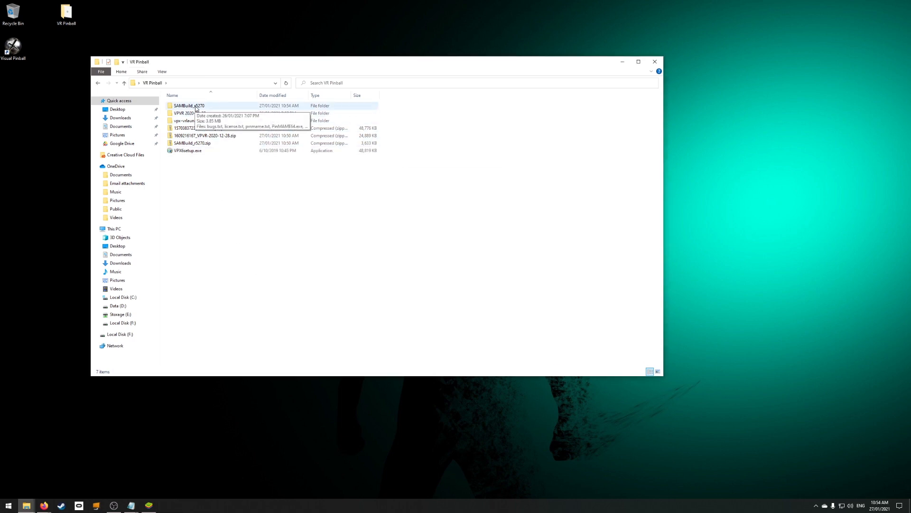
pyautogui.doubleClick(189, 106)
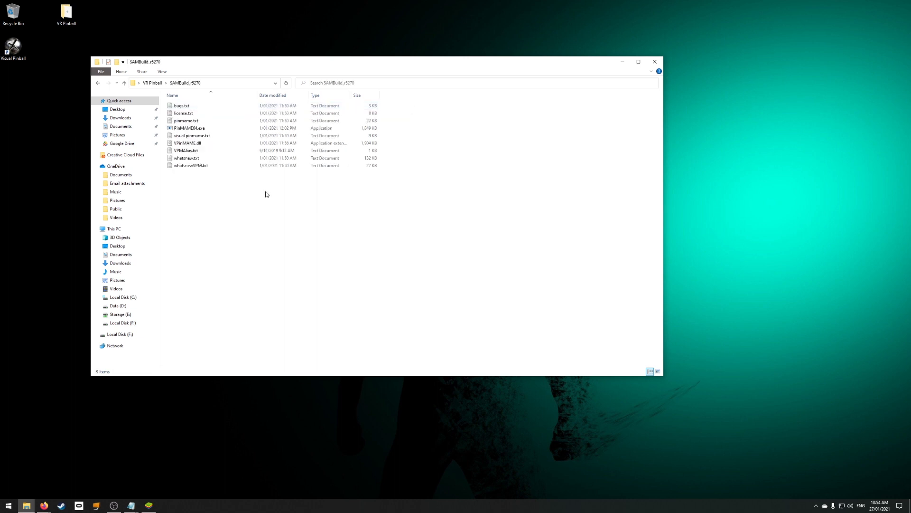
pyautogui.press('ctrl+a')
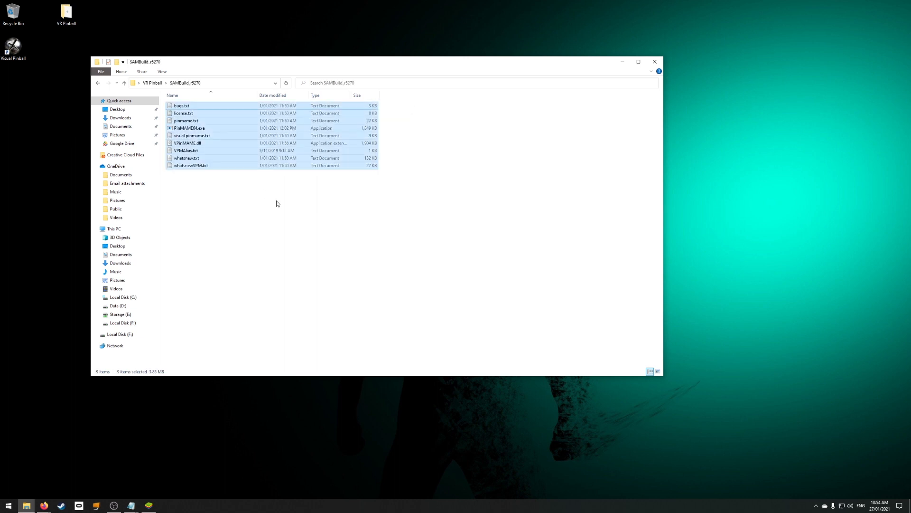
pyautogui.click(123, 297)
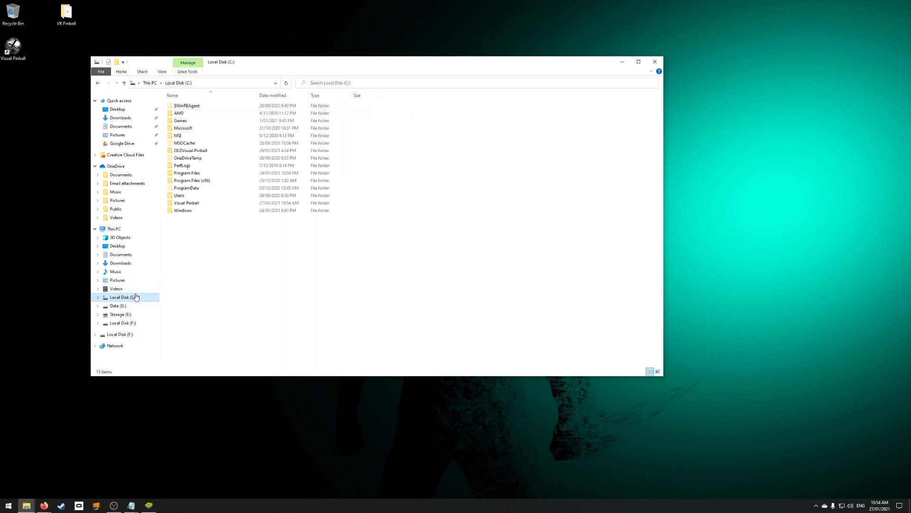
pyautogui.doubleClick(187, 202)
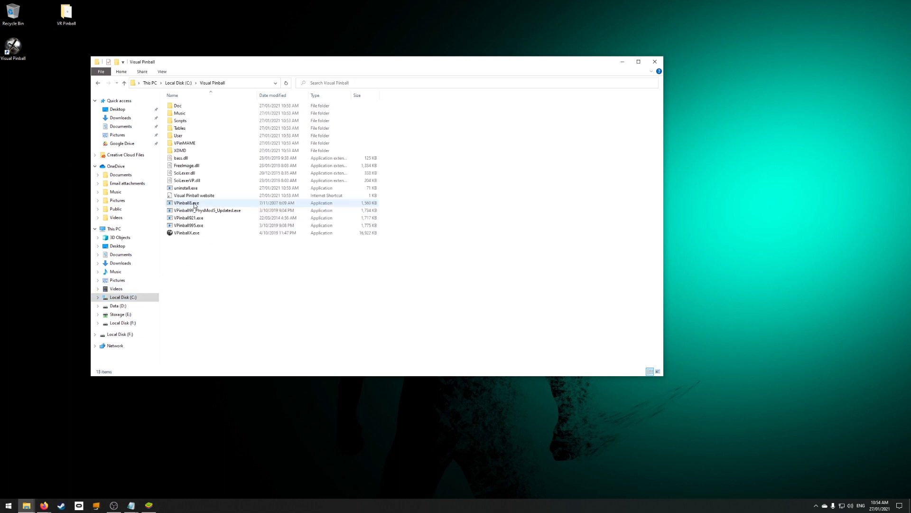
pyautogui.doubleClick(185, 143)
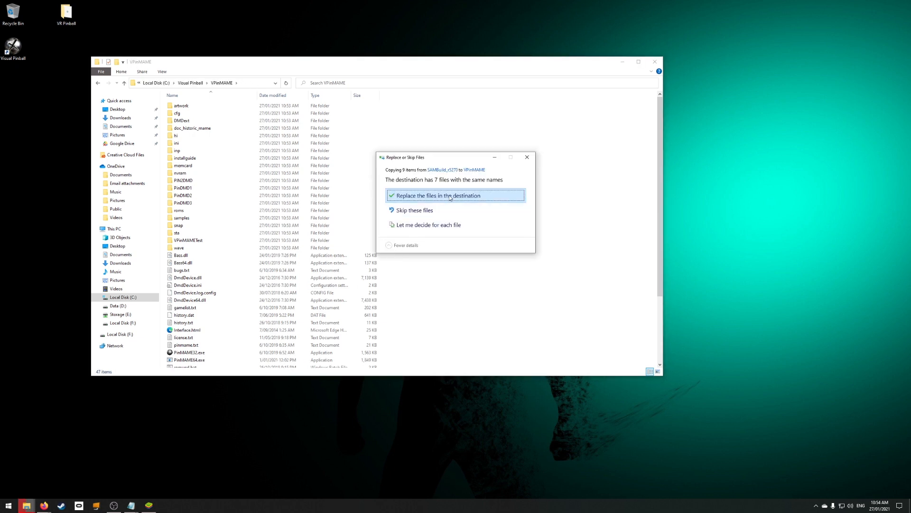
pyautogui.click(435, 195)
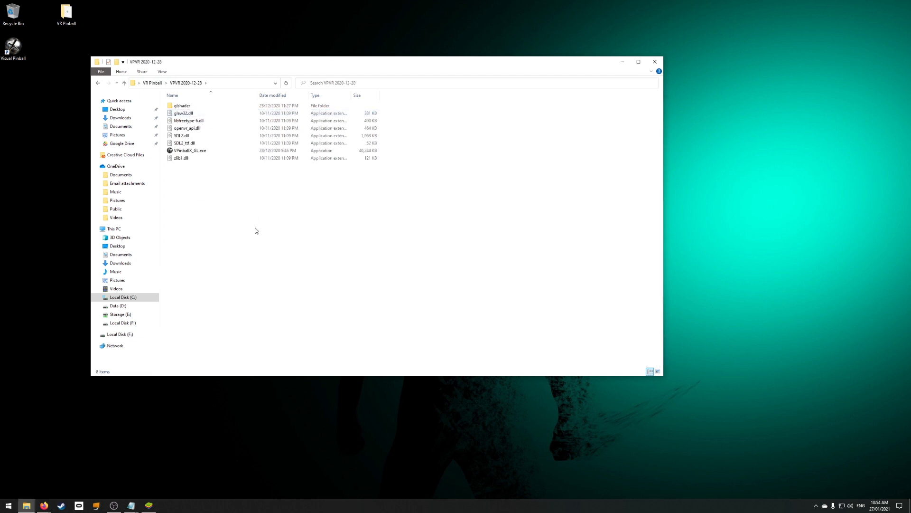
# Step: Copy the VPVR 2020-12-28 files and the vps-vrlauncher files into C:\Visual Pinball
pyautogui.press('ctrl+a')
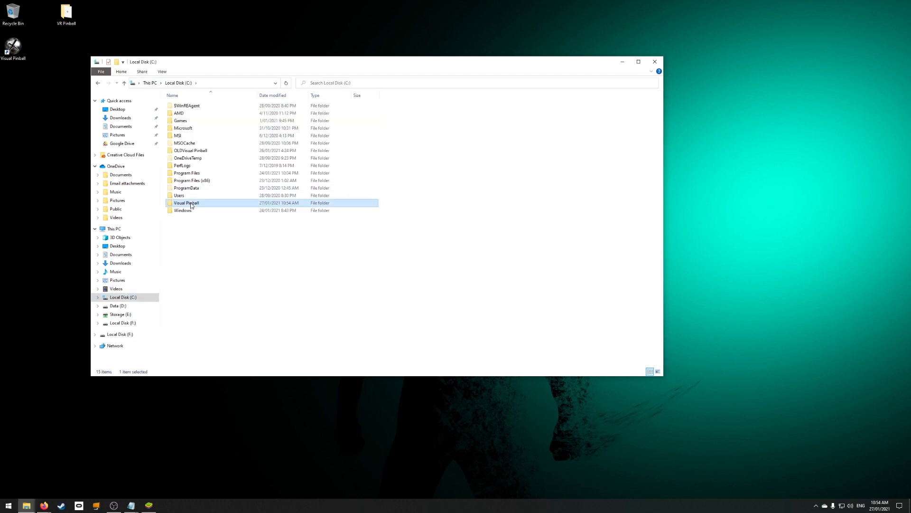
pyautogui.doubleClick(186, 203)
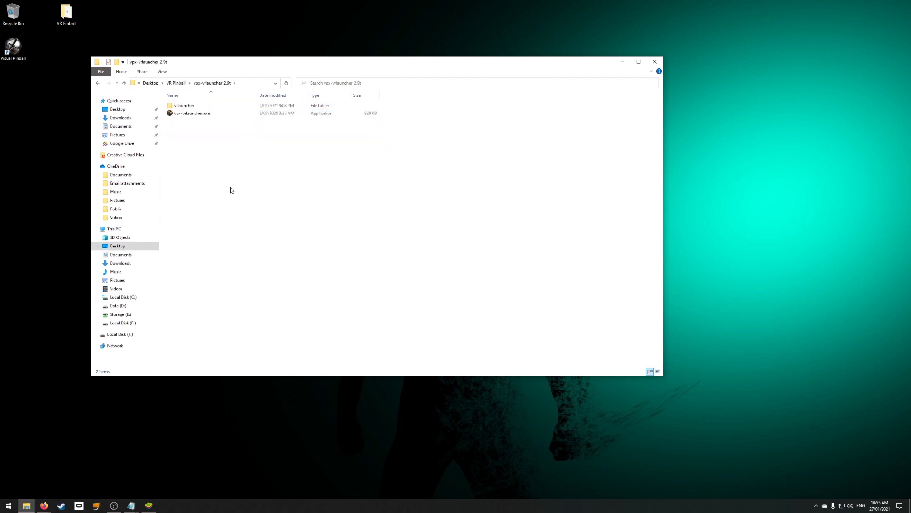
pyautogui.press('ctrl+a')
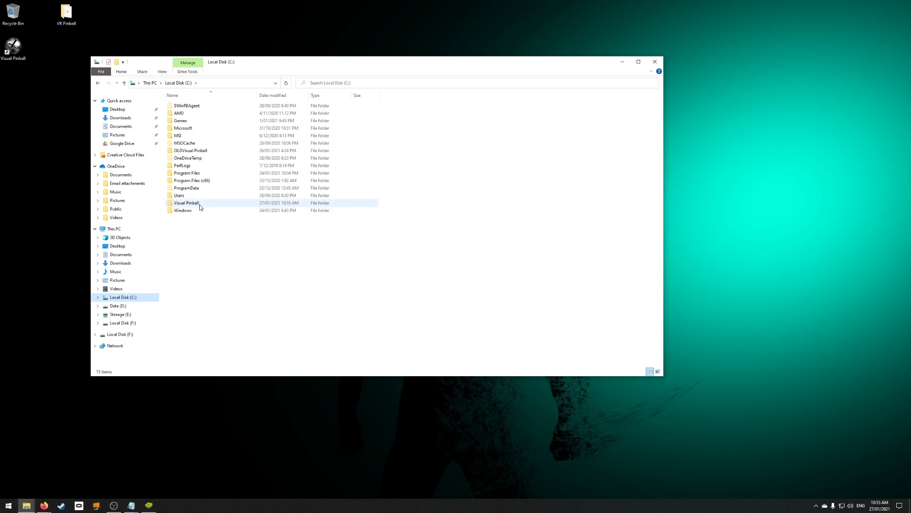
pyautogui.doubleClick(186, 202)
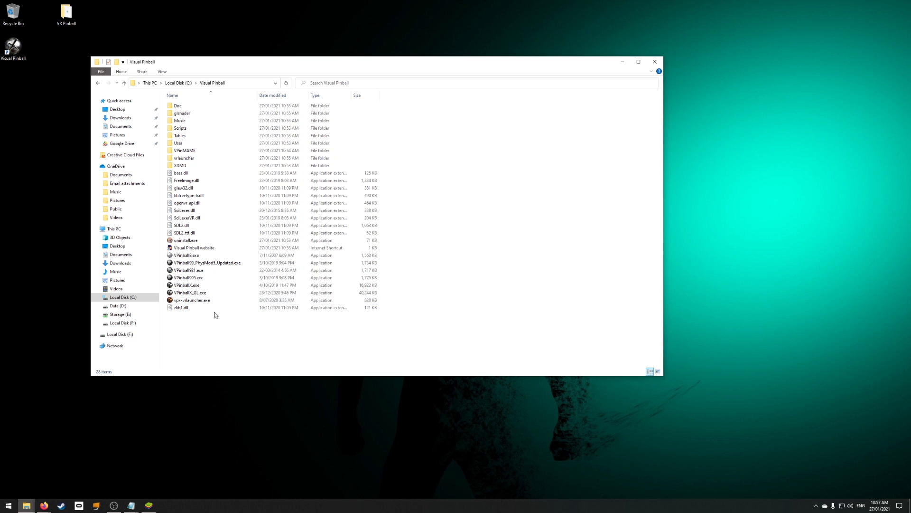
pyautogui.moveTo(187, 293)
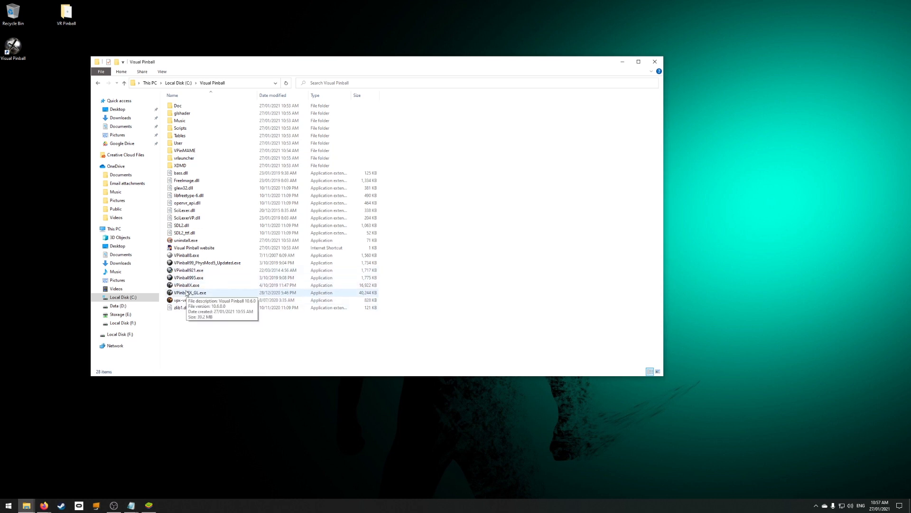
# Step: Run VPinballX_GL.exe and set VR mode to enabled in the VR settings
pyautogui.click(189, 292)
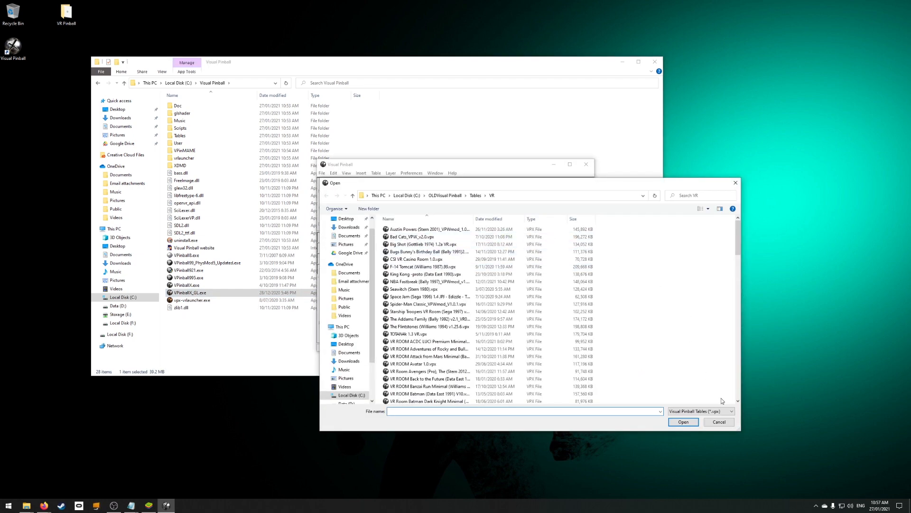
pyautogui.click(719, 422)
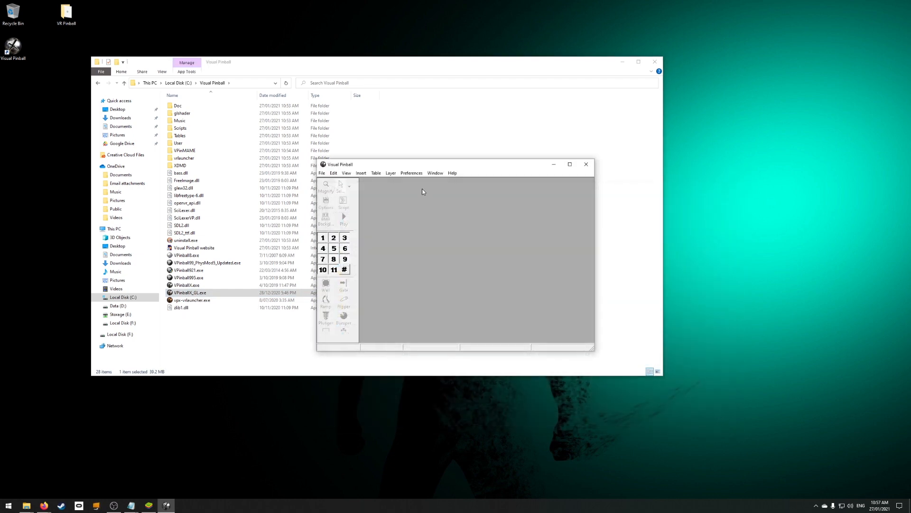
pyautogui.moveTo(412, 172)
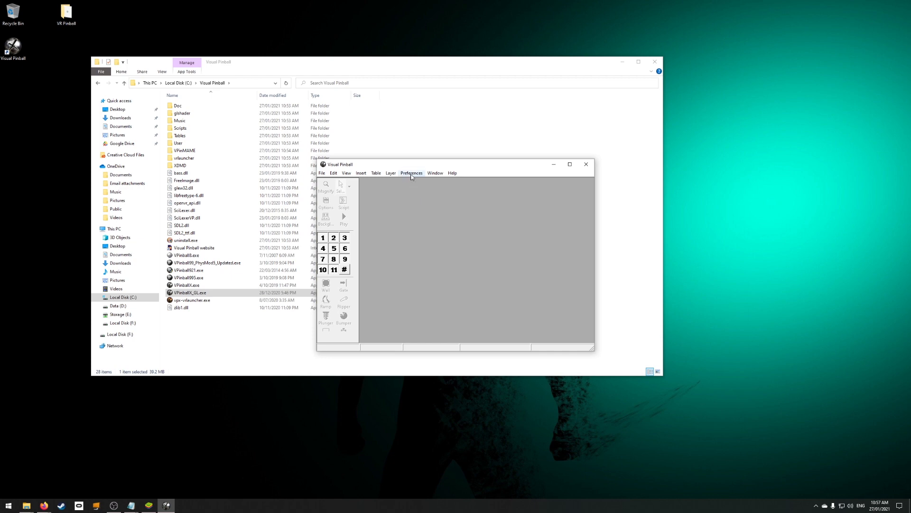
pyautogui.click(411, 172)
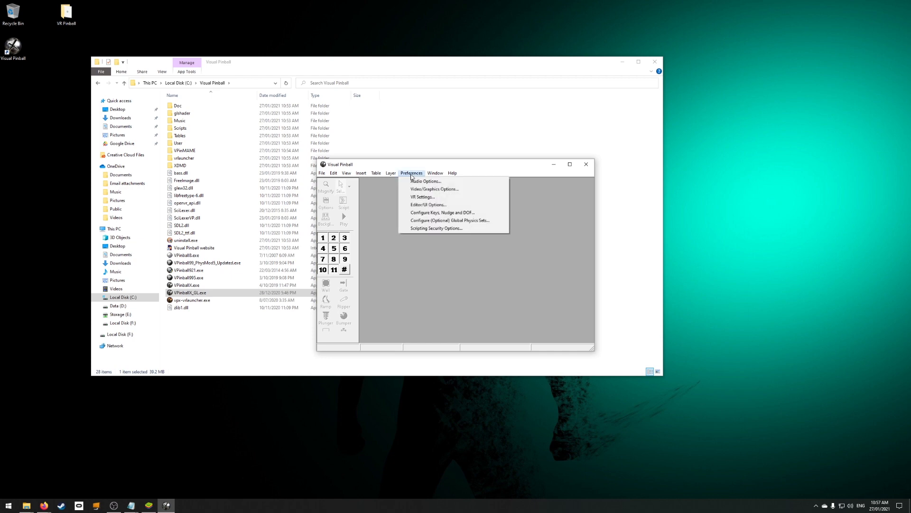
pyautogui.moveTo(423, 197)
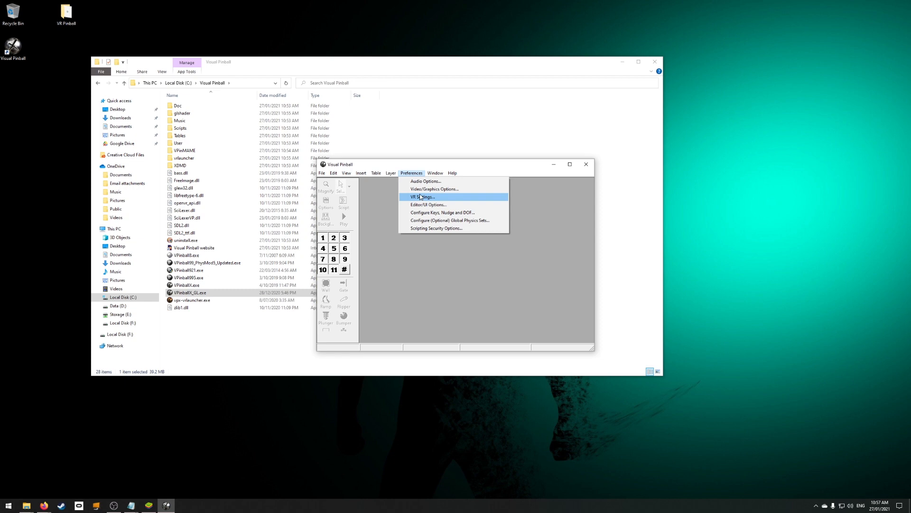
pyautogui.click(421, 197)
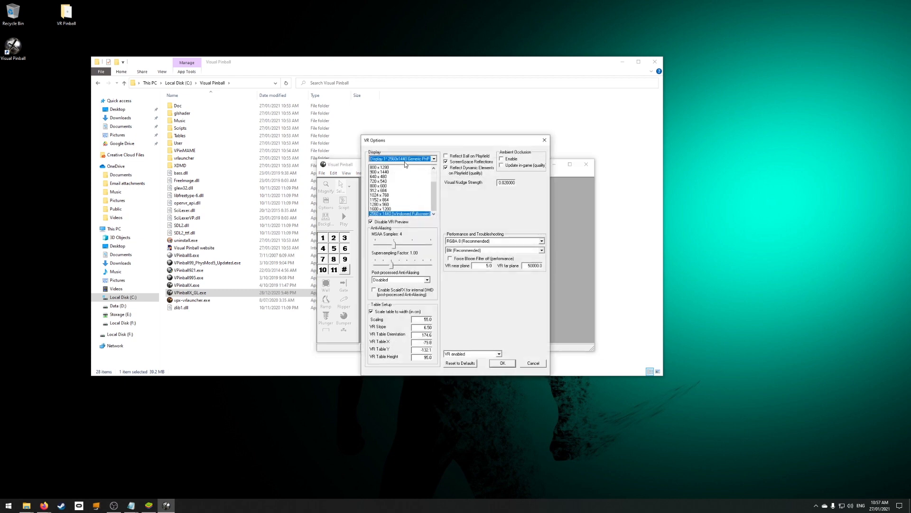
pyautogui.moveTo(411, 160)
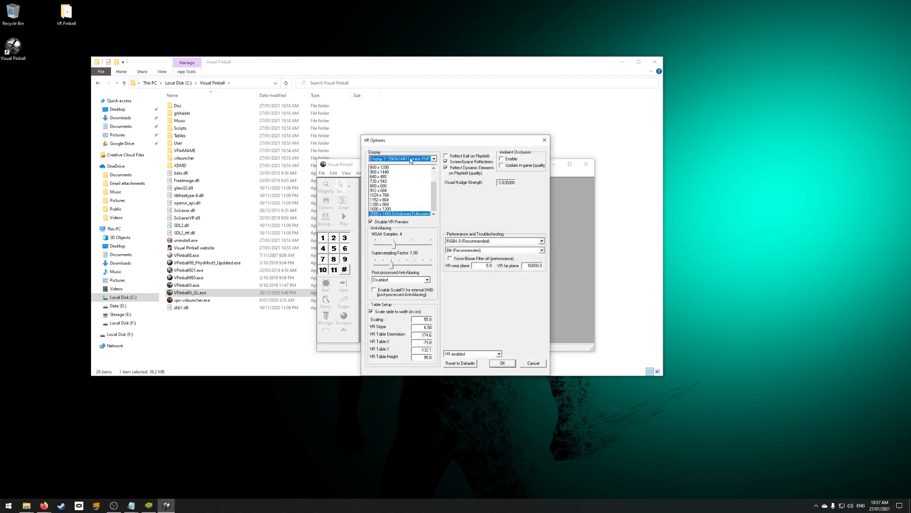
pyautogui.moveTo(410, 159)
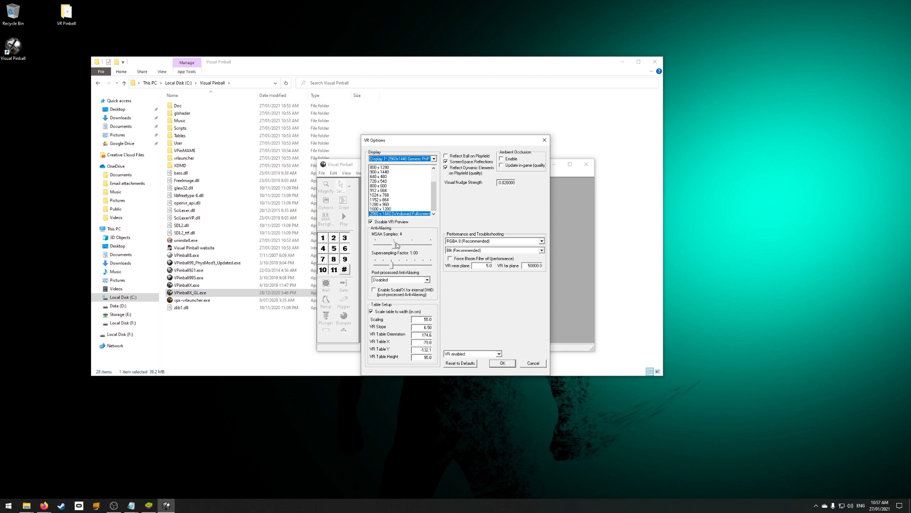
pyautogui.moveTo(396, 243)
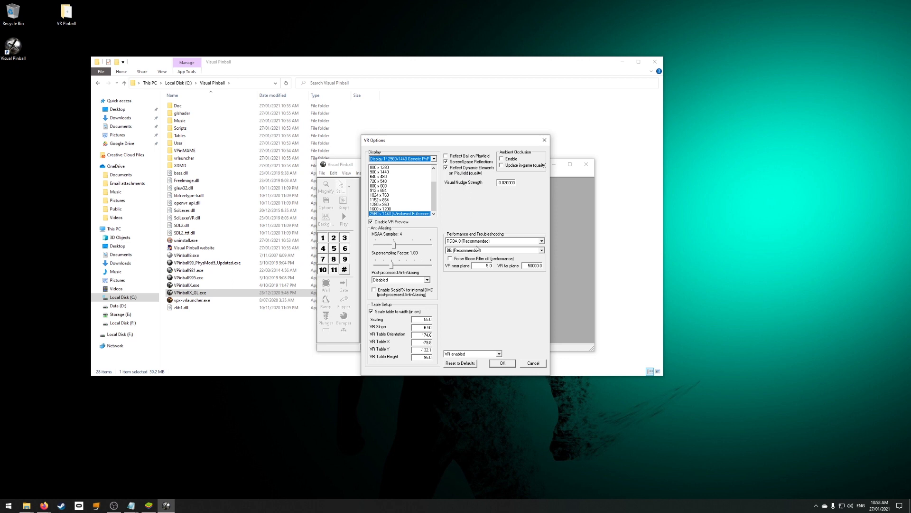
pyautogui.moveTo(477, 241)
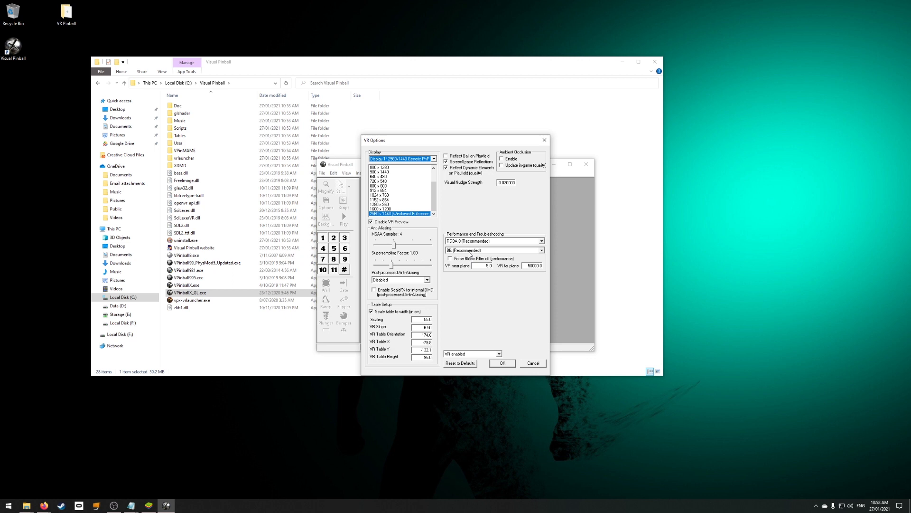
pyautogui.moveTo(481, 272)
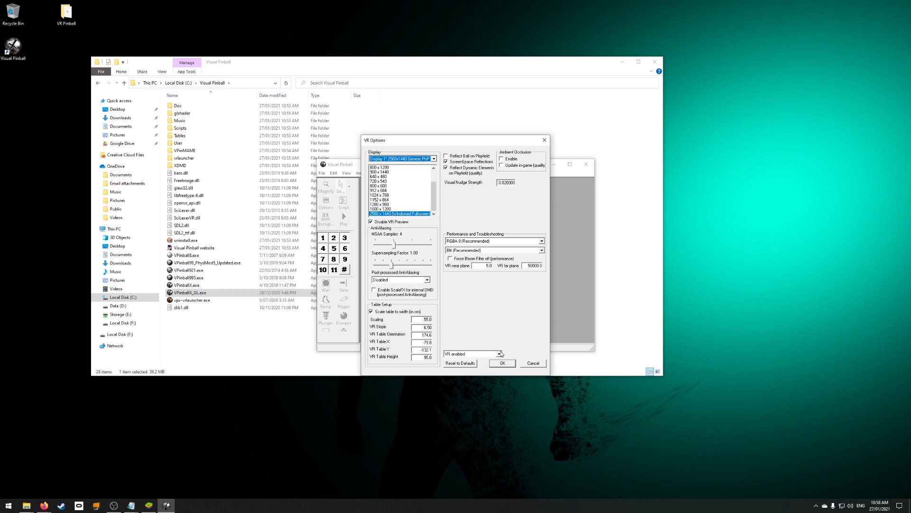
pyautogui.click(498, 354)
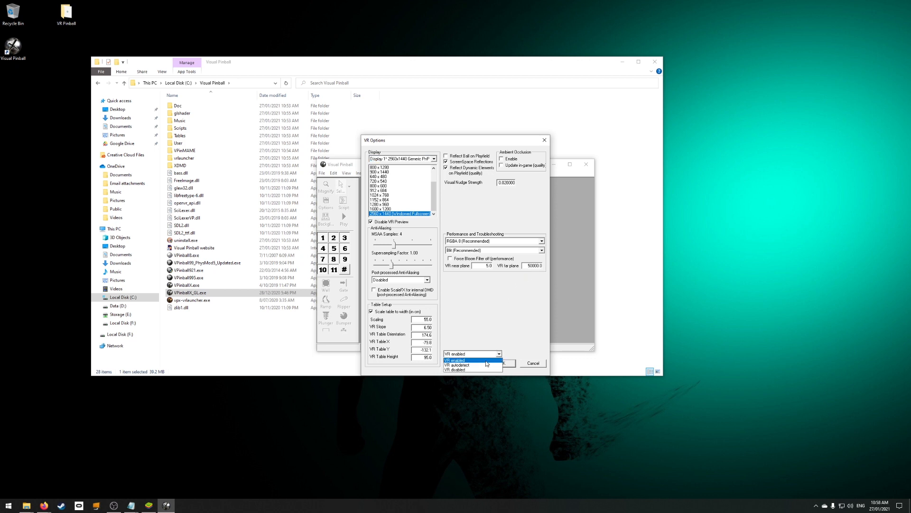
pyautogui.click(457, 360)
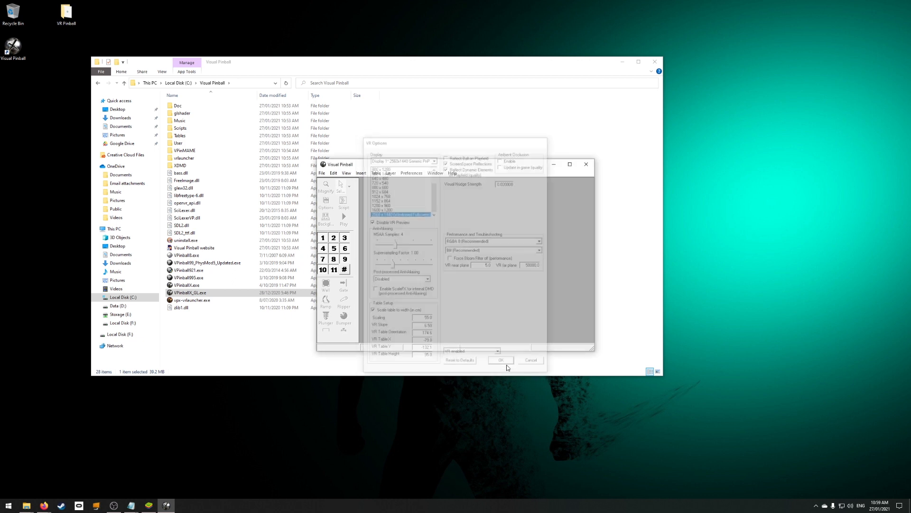
# Step: Bring up the Video/Graphics Options from Preferences
pyautogui.click(411, 172)
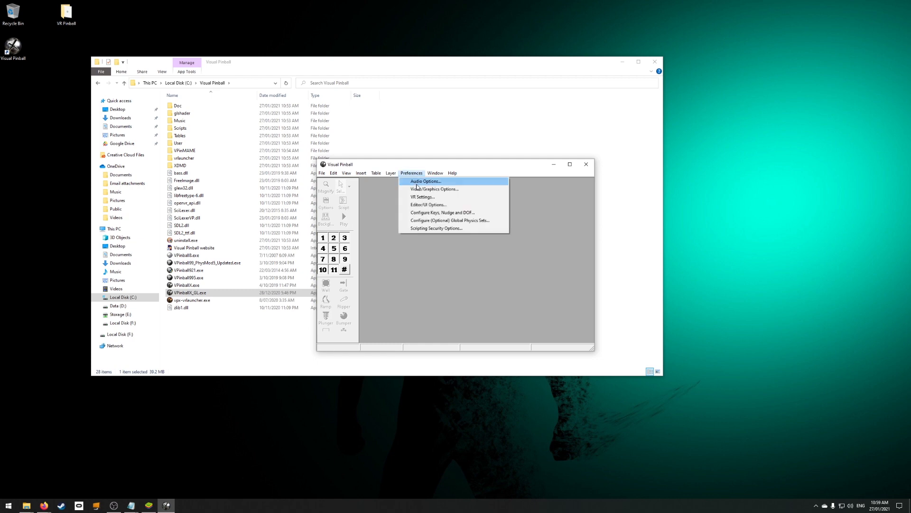
pyautogui.click(436, 189)
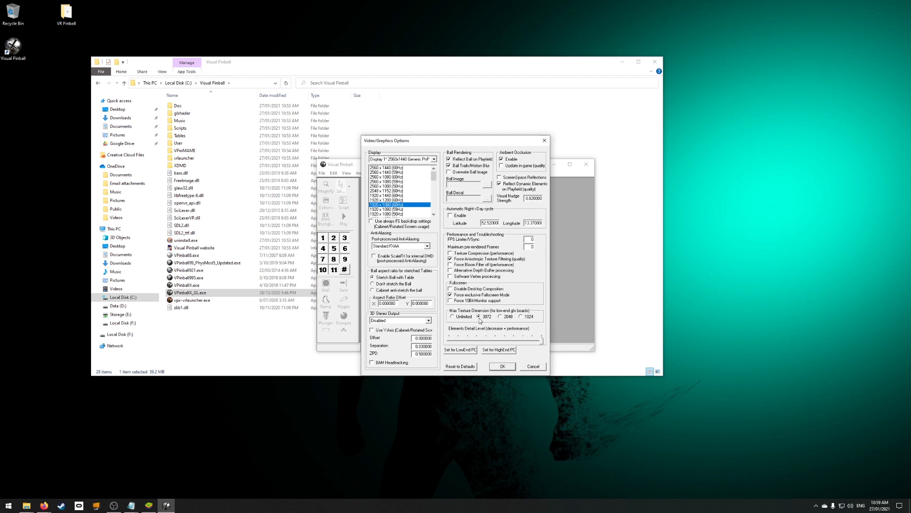
pyautogui.moveTo(479, 322)
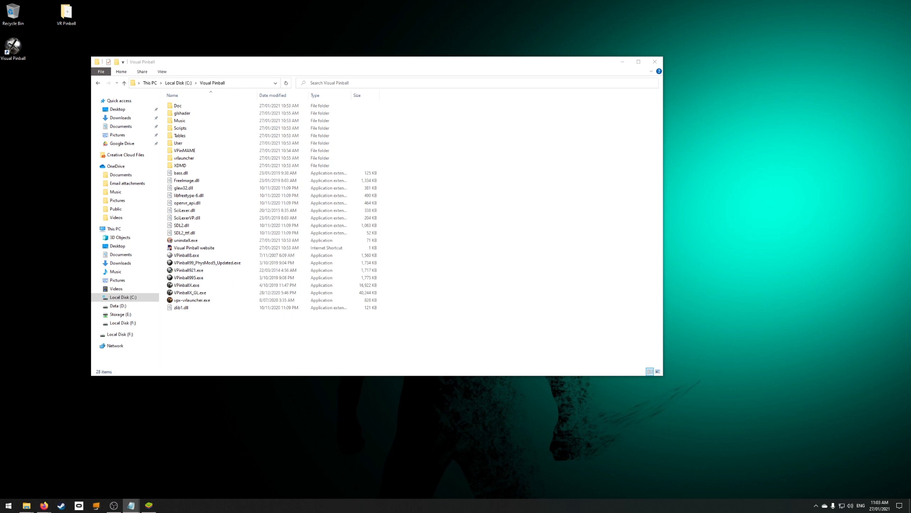
pyautogui.moveTo(521, 286)
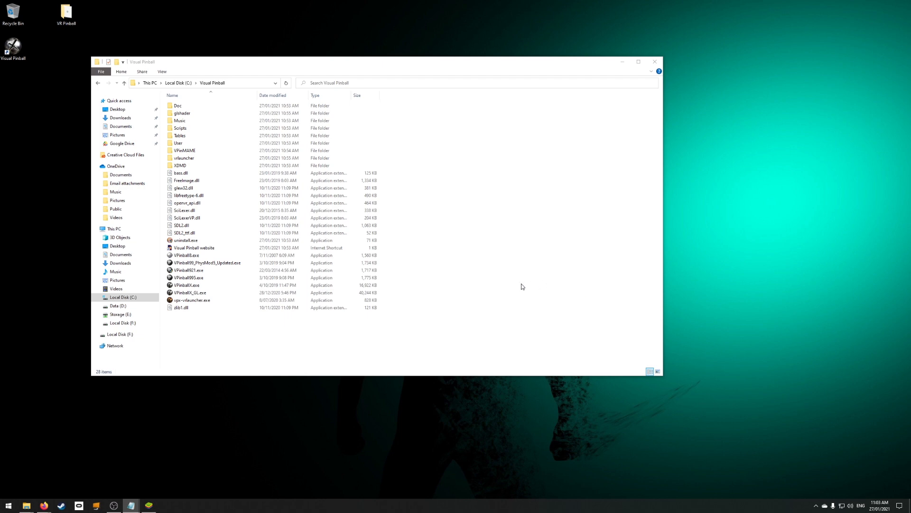
pyautogui.click(186, 210)
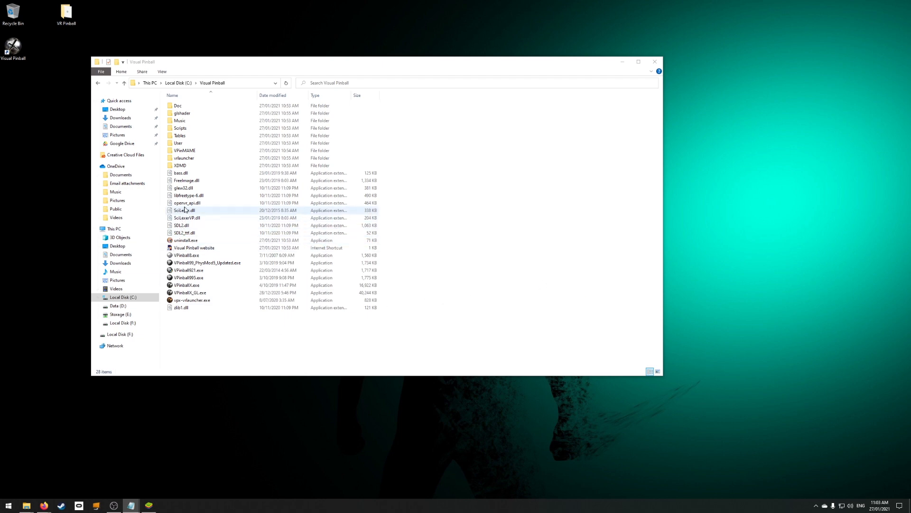
pyautogui.click(187, 202)
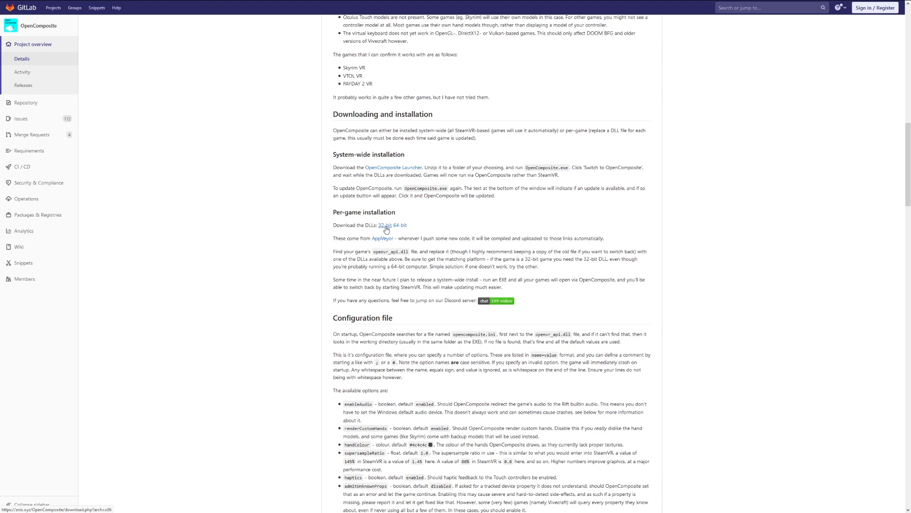
# Step: Save the 32-bit OpenComposite openvr_api.dll into C:\Visual Pinball
pyautogui.click(388, 225)
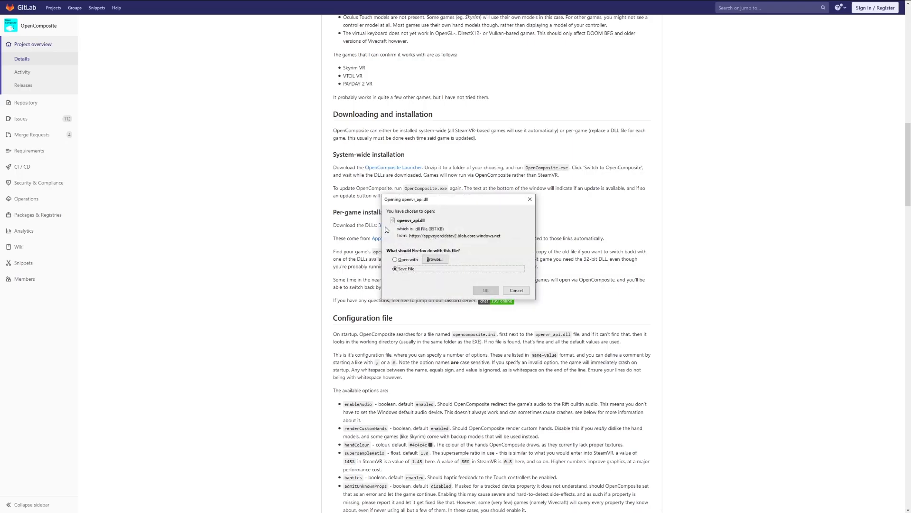
pyautogui.click(486, 290)
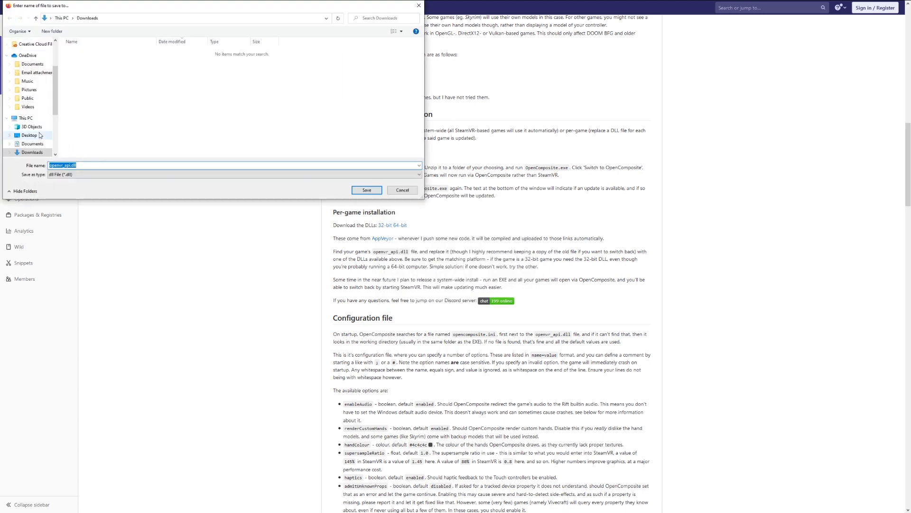
pyautogui.click(31, 138)
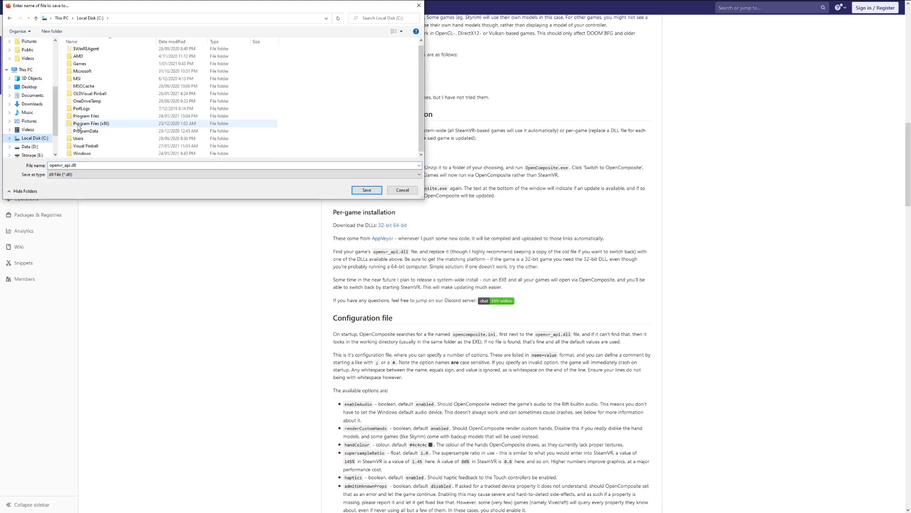
pyautogui.doubleClick(85, 146)
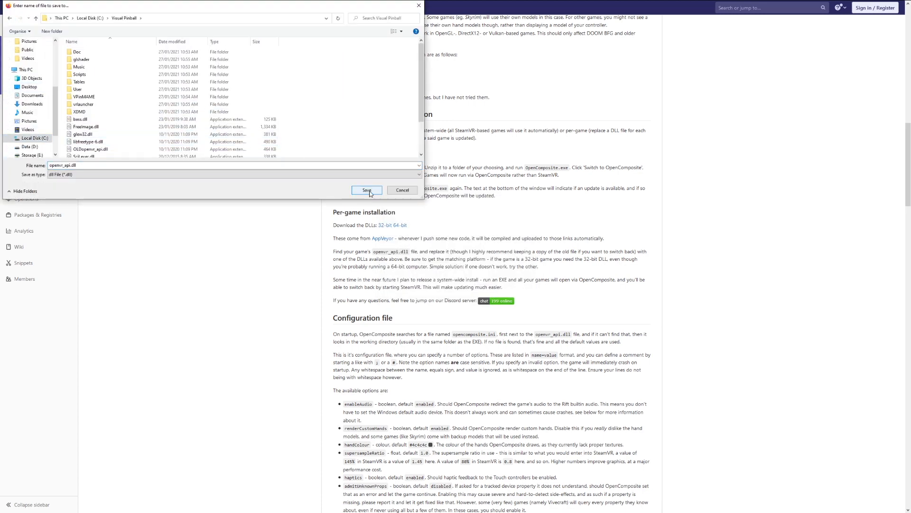
pyautogui.click(367, 190)
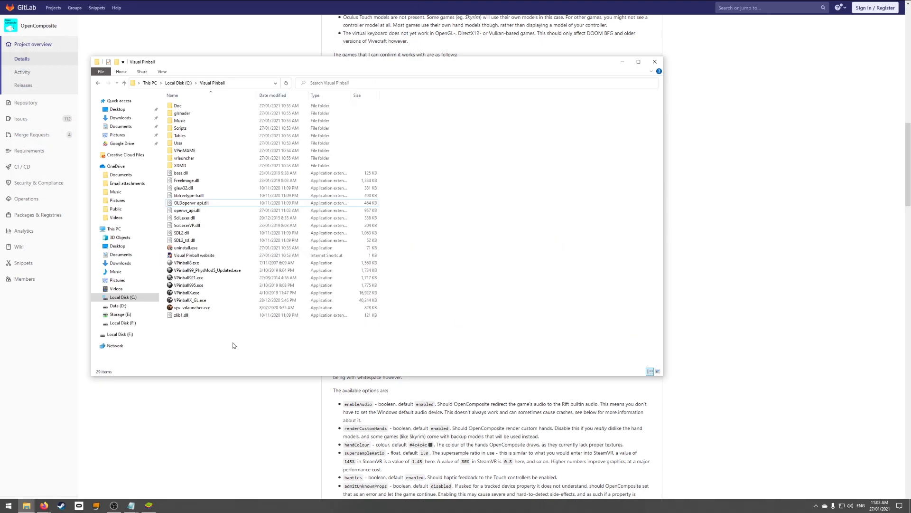
# Step: Create a new text document named opencomposite.ini in the Visual Pinball folder
pyautogui.rightClick(233, 339)
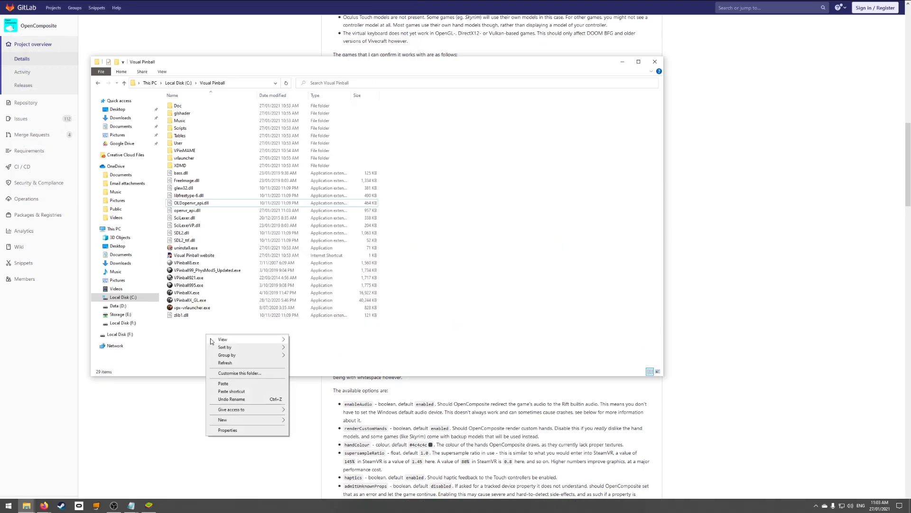
pyautogui.click(222, 419)
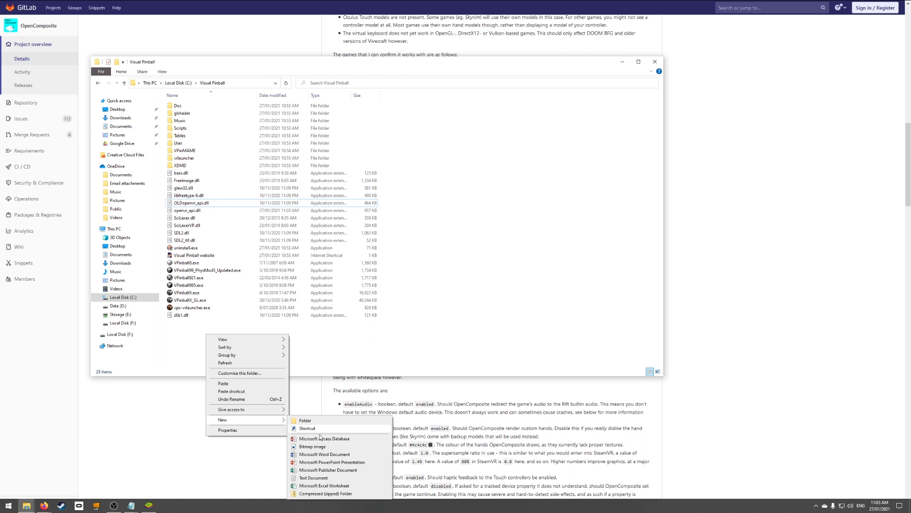
pyautogui.click(313, 478)
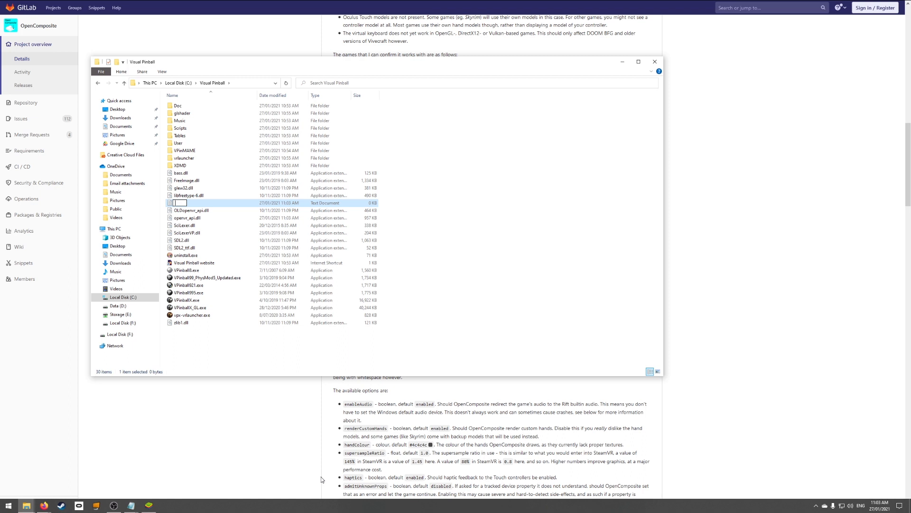
pyautogui.write('openco')
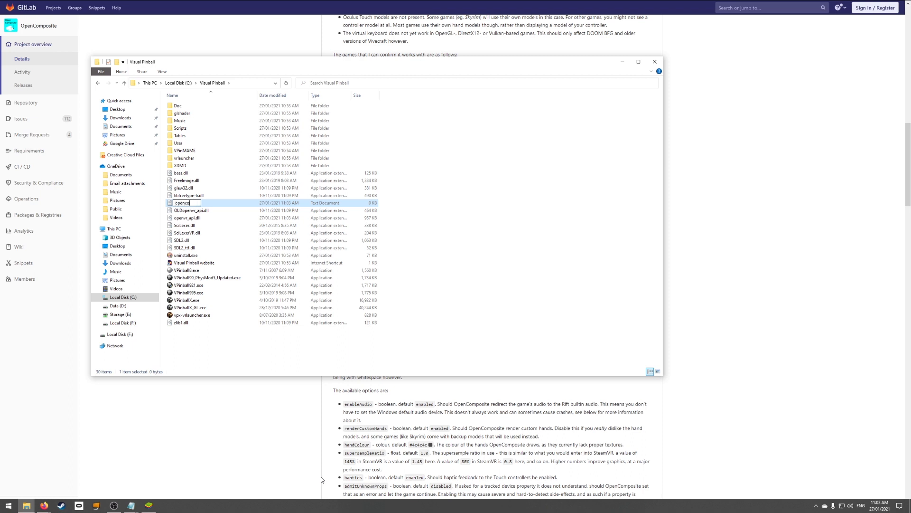
pyautogui.write('opencomposite.ini')
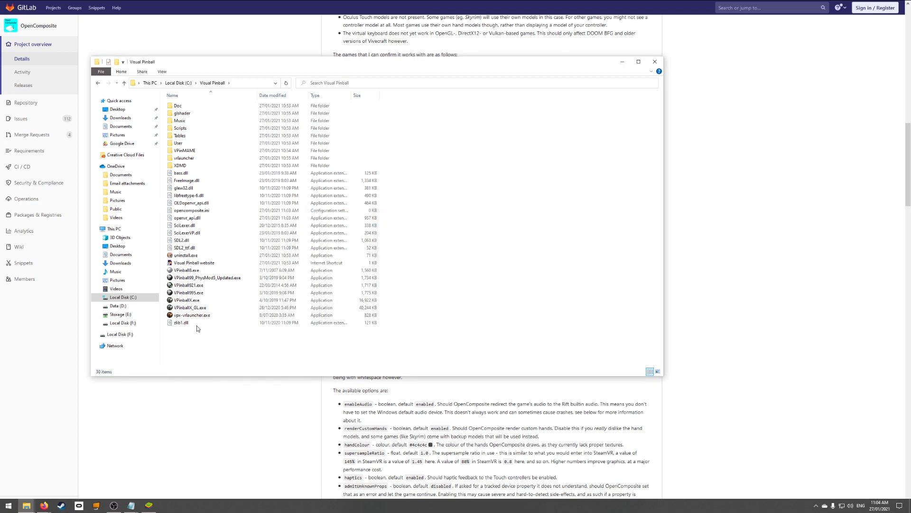
# Step: Edit opencomposite.ini in Notepad to contain enableAudio=false and save it
pyautogui.doubleClick(191, 209)
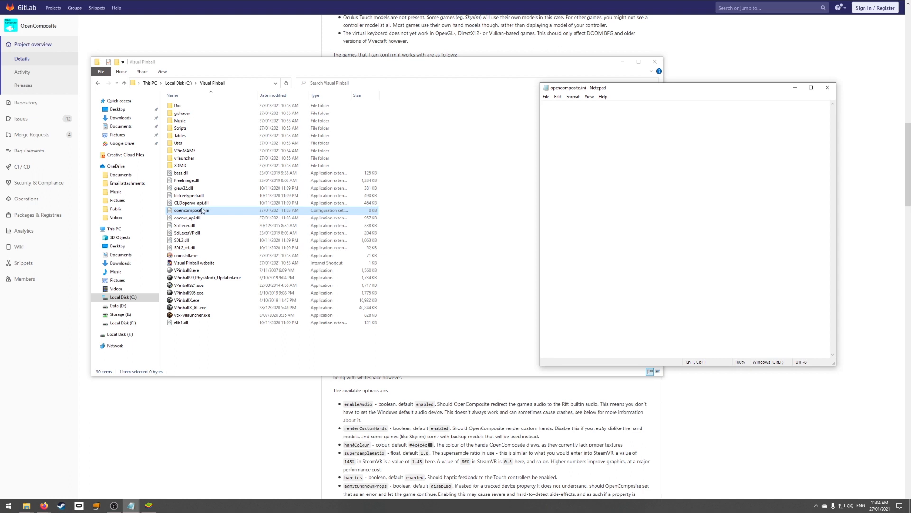
pyautogui.write('enable')
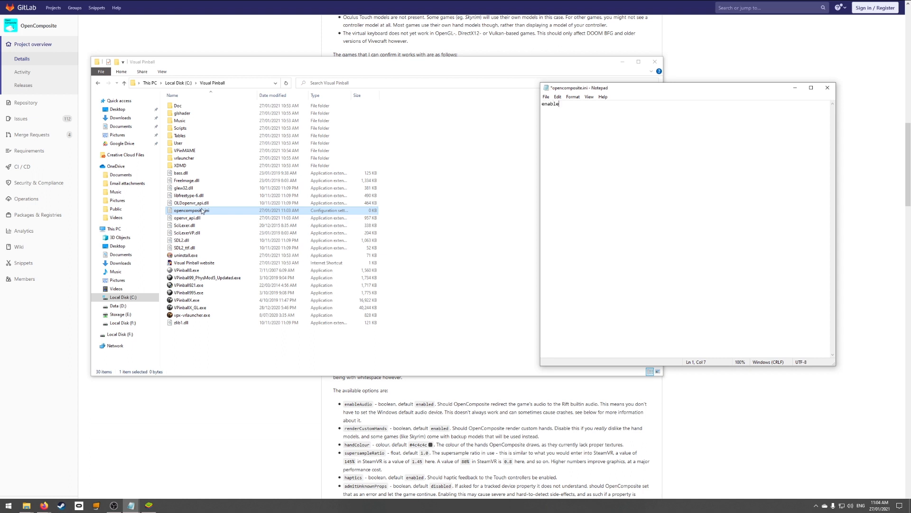
pyautogui.write('Audio')
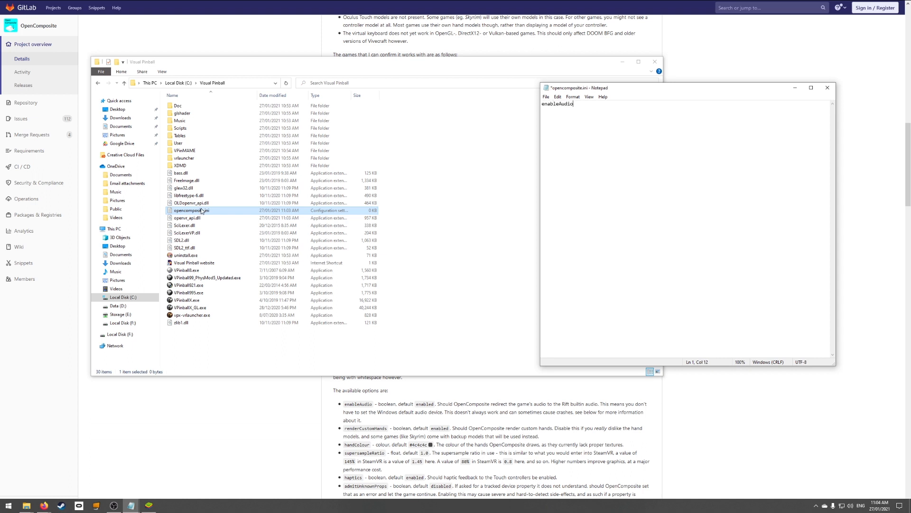
pyautogui.write('=false')
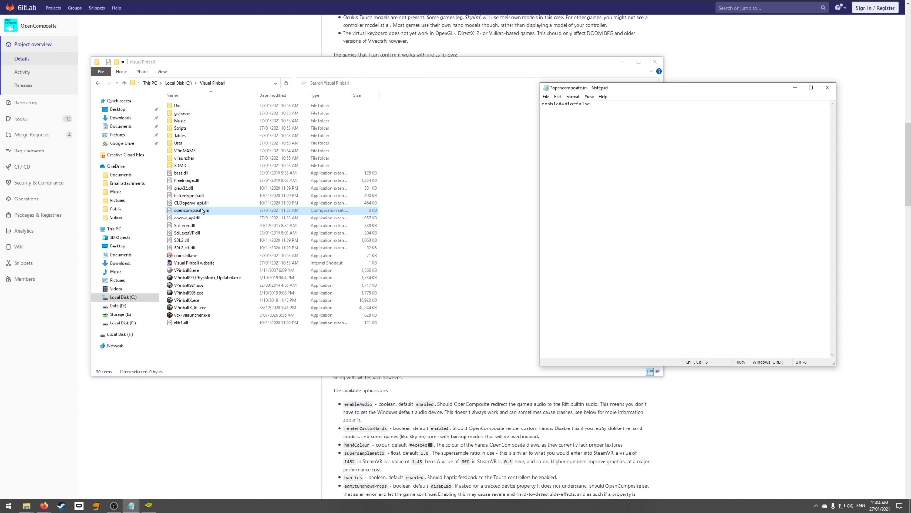
pyautogui.press('ctrl+s')
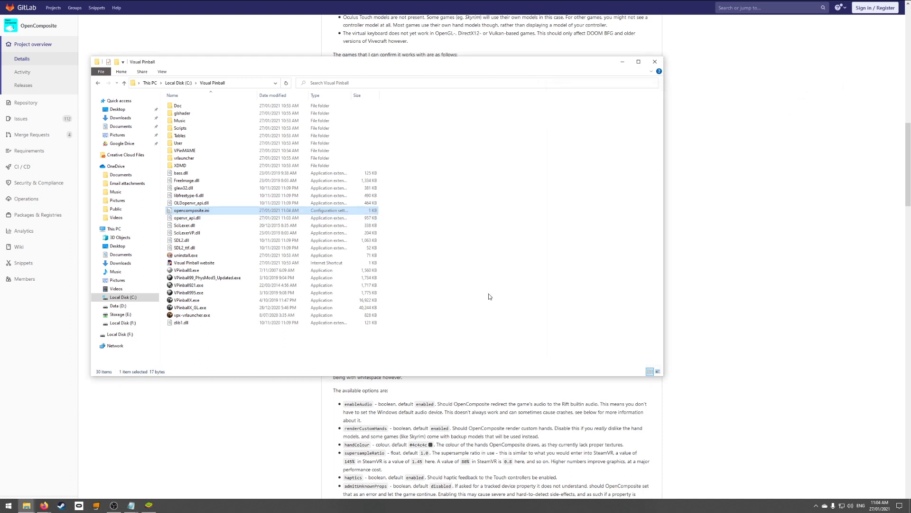
# Step: Follow the tinyurl link for the VPS 3.5 VR Tables ONLY sheet
pyautogui.click(491, 292)
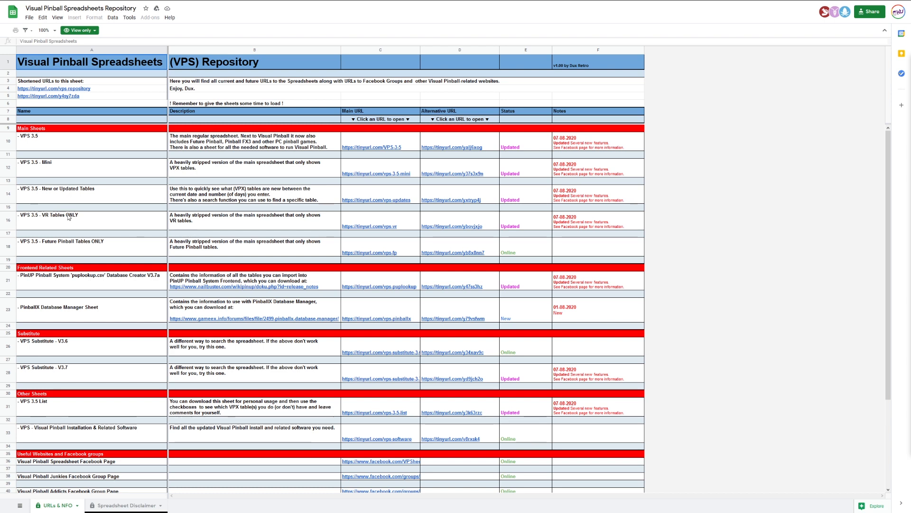
pyautogui.moveTo(23, 218)
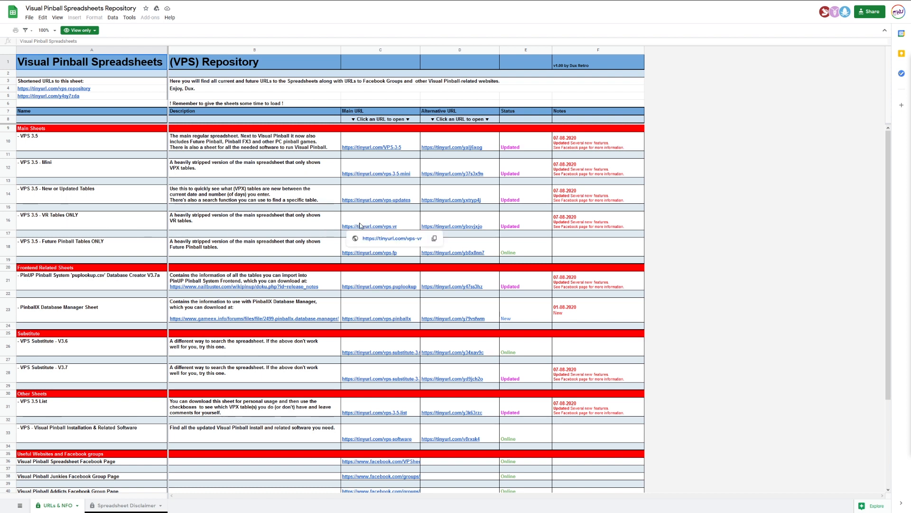
pyautogui.click(369, 226)
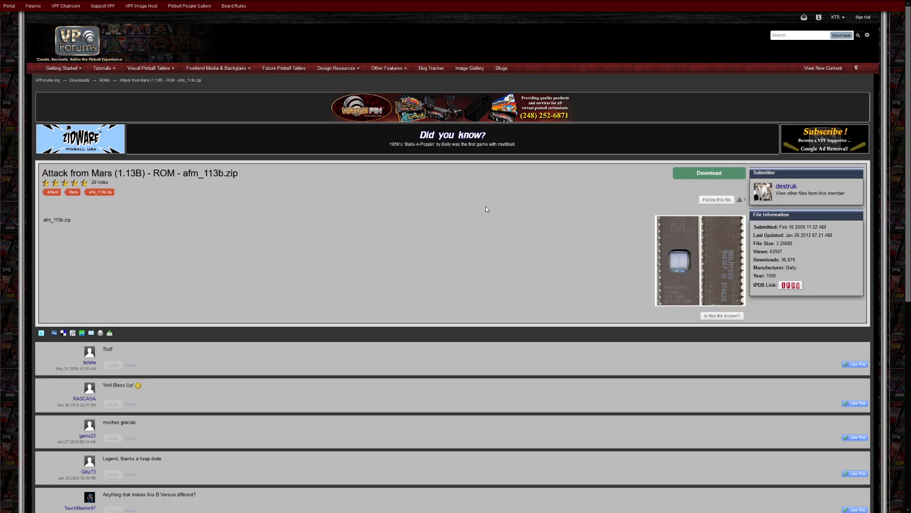
# Step: Download afm_113b.zip from the VPForums Attack from Mars page, accepting the disclaimer
pyautogui.click(708, 172)
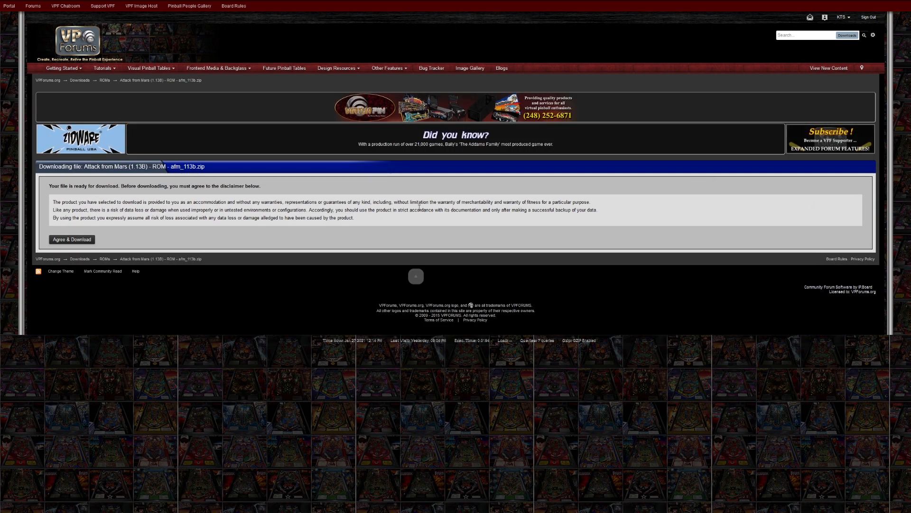
pyautogui.click(71, 239)
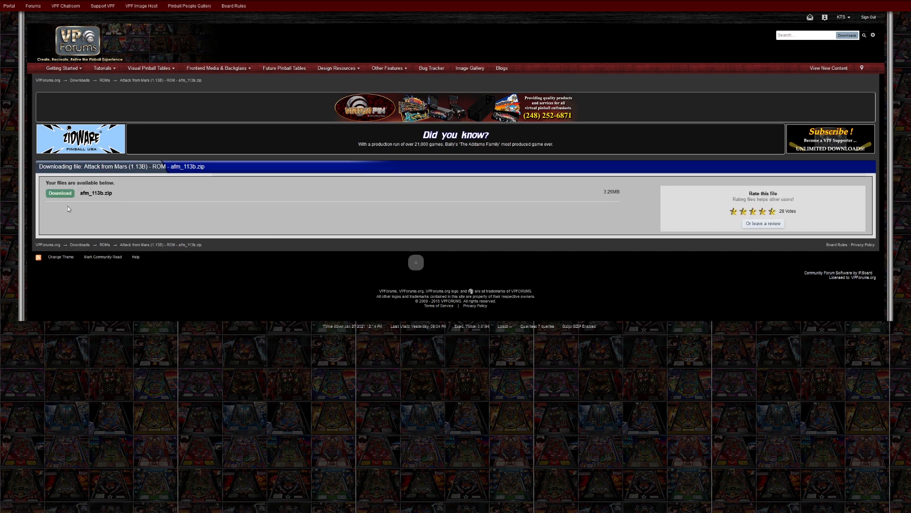
pyautogui.click(60, 193)
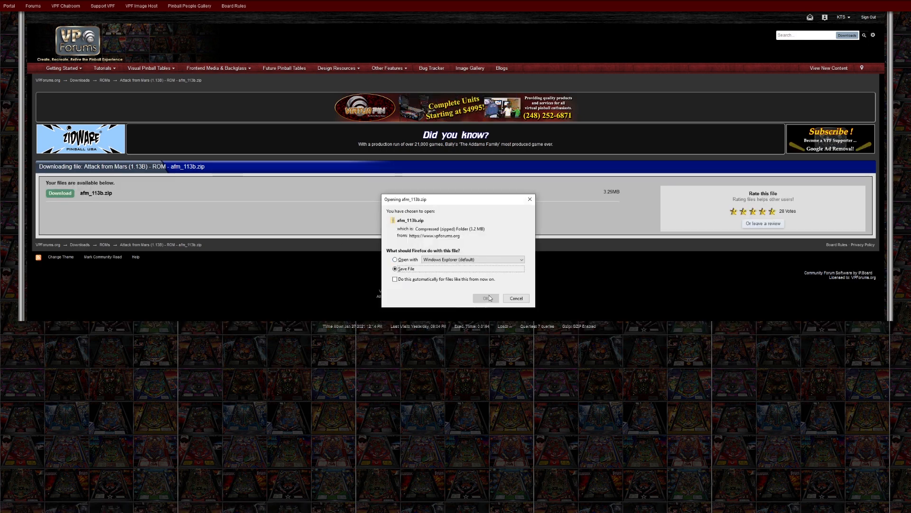
pyautogui.click(486, 297)
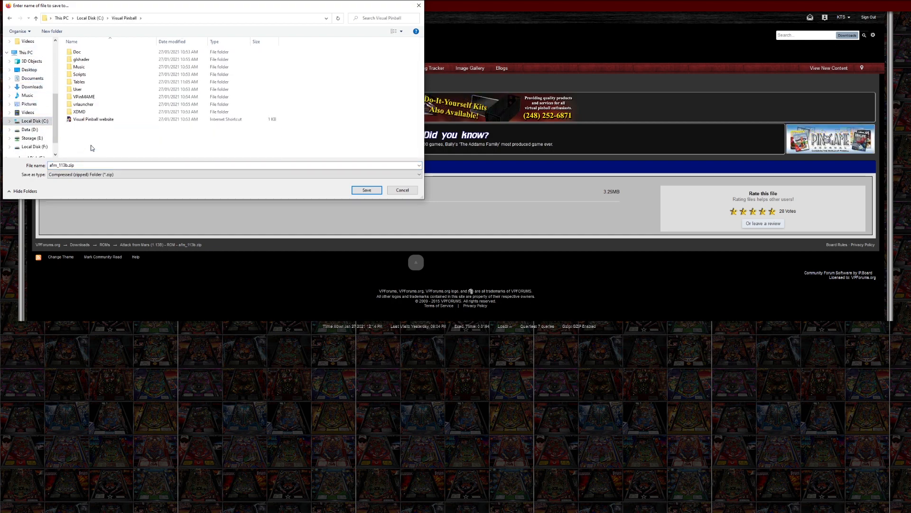
# Step: Save the zip into Visual Pinball > VPinMAME > roms
pyautogui.click(83, 97)
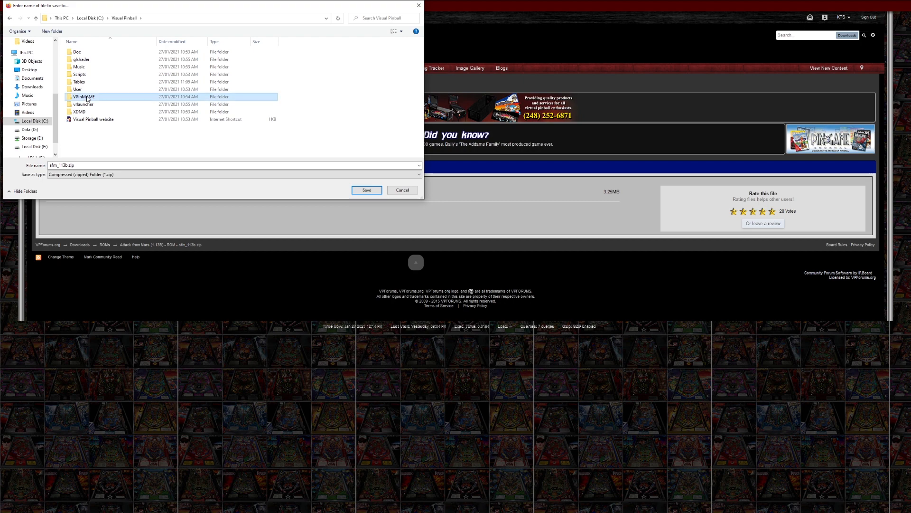
pyautogui.doubleClick(83, 96)
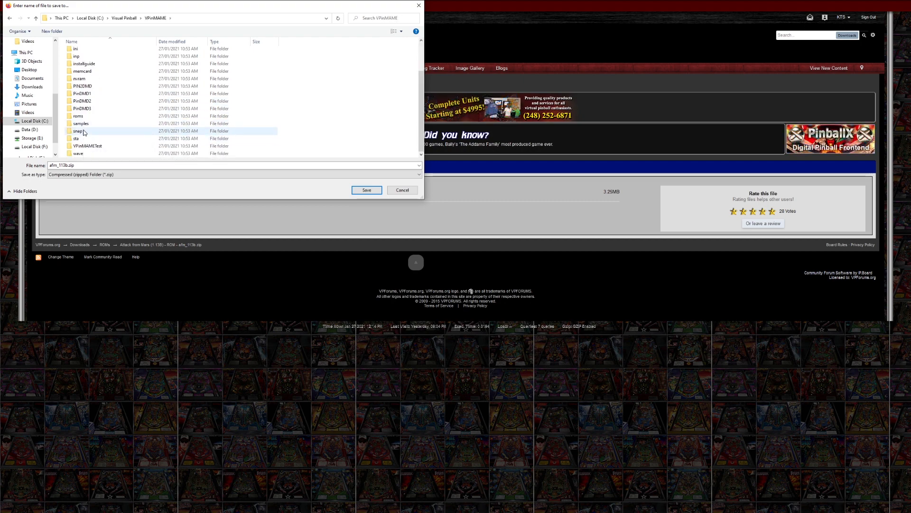
pyautogui.doubleClick(78, 116)
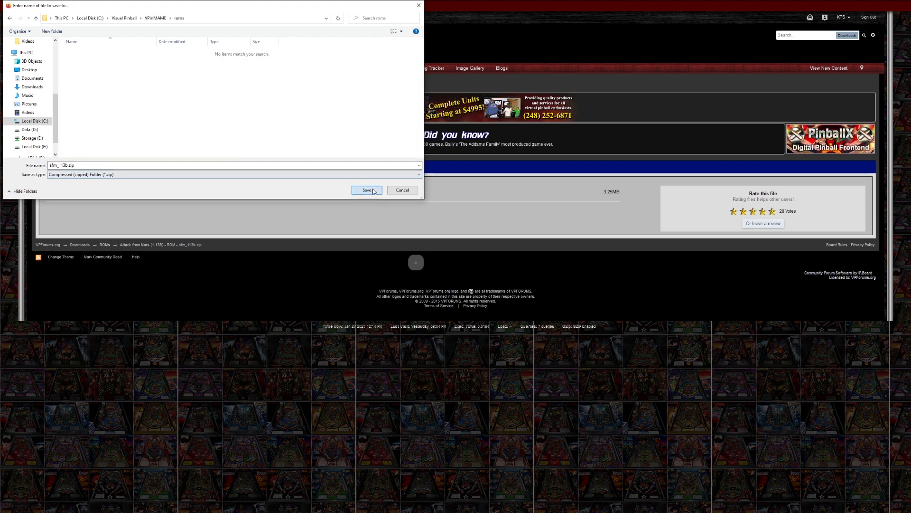
pyautogui.click(366, 190)
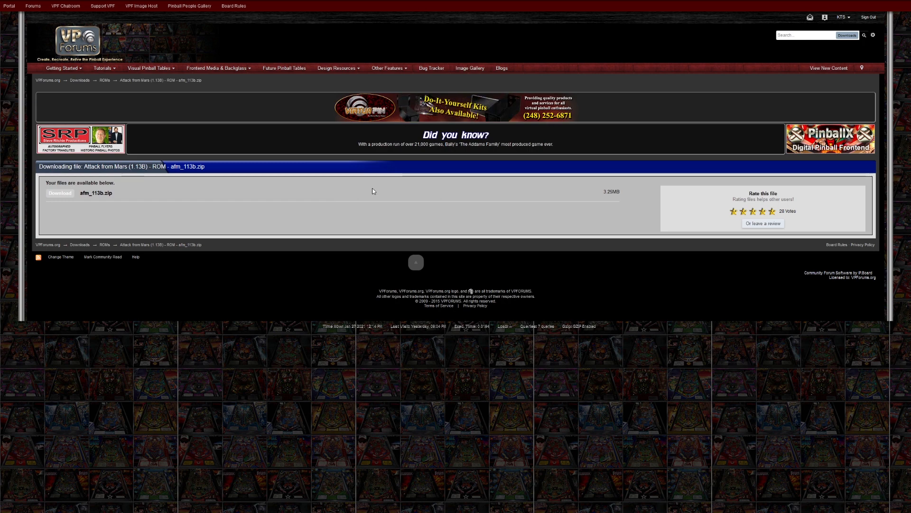